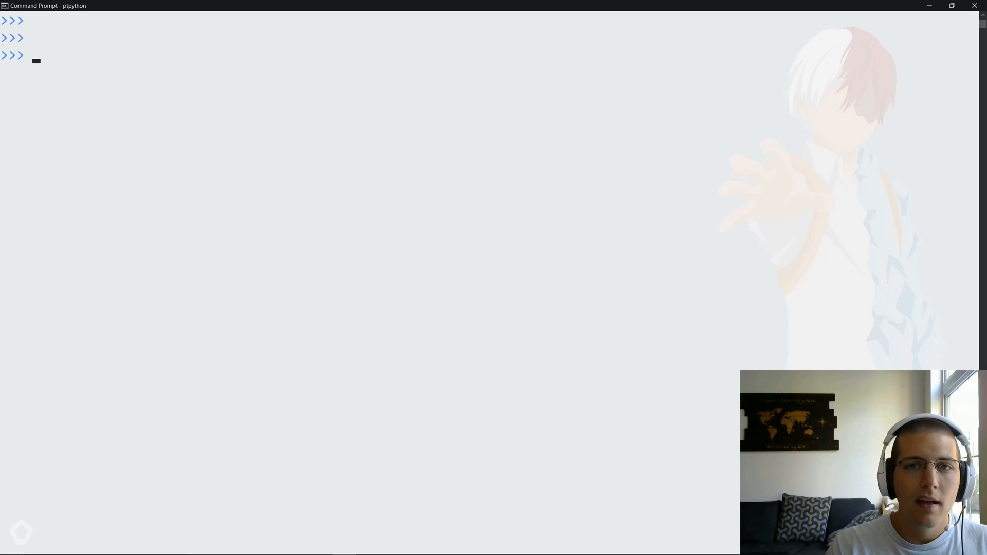
Define keys = ["me", "you", "they"] and values = [1, 2, 3].
type("[")
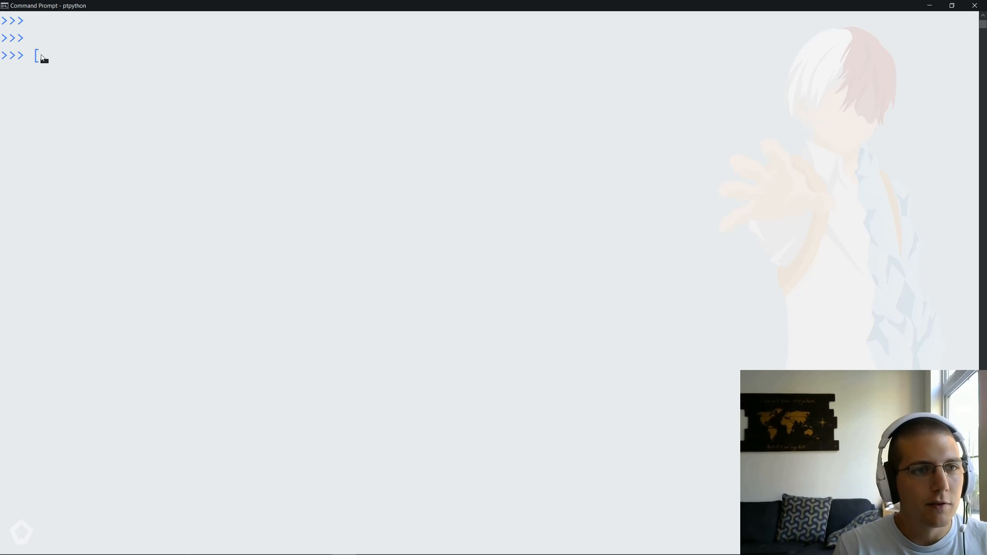
type("\"")
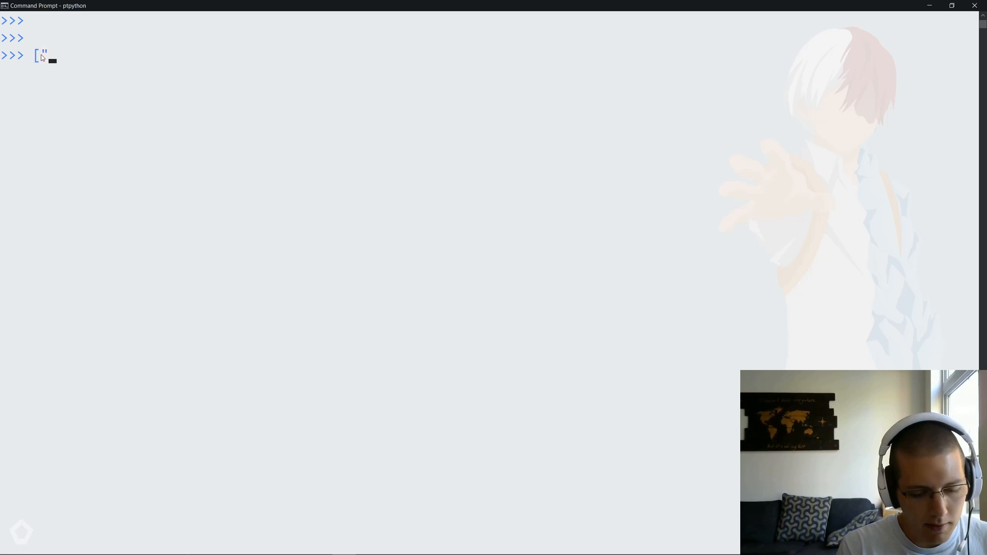
type("m")
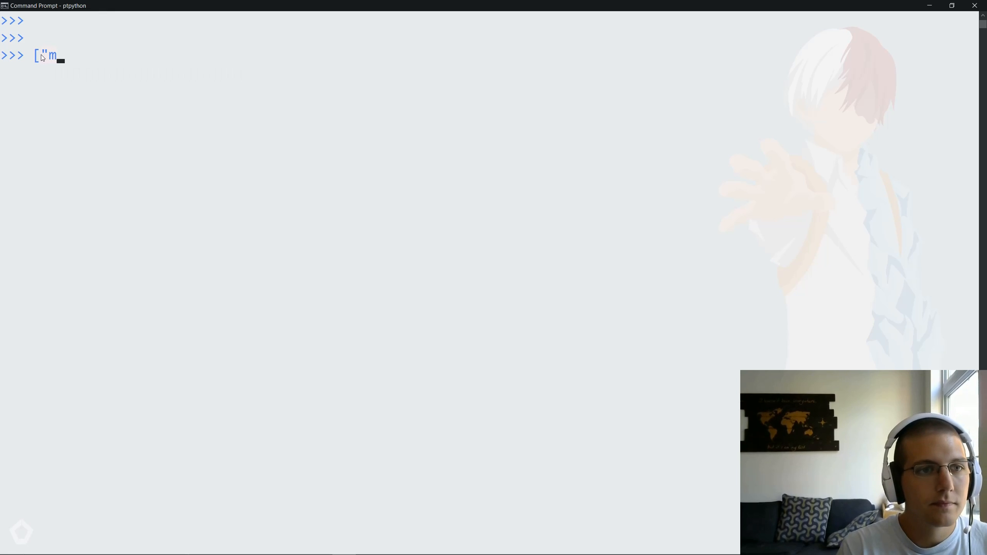
type("e\", \"y")
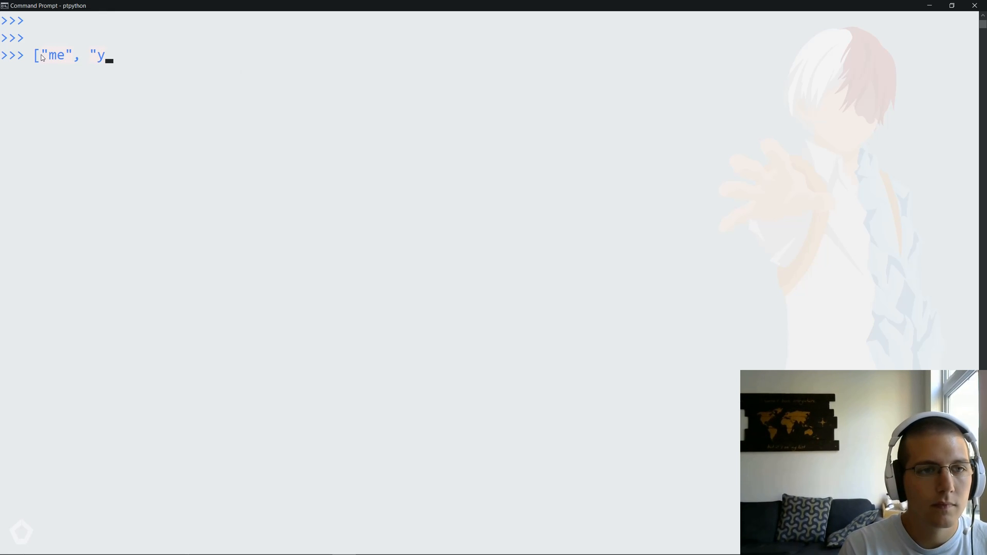
type("ou\", \"")
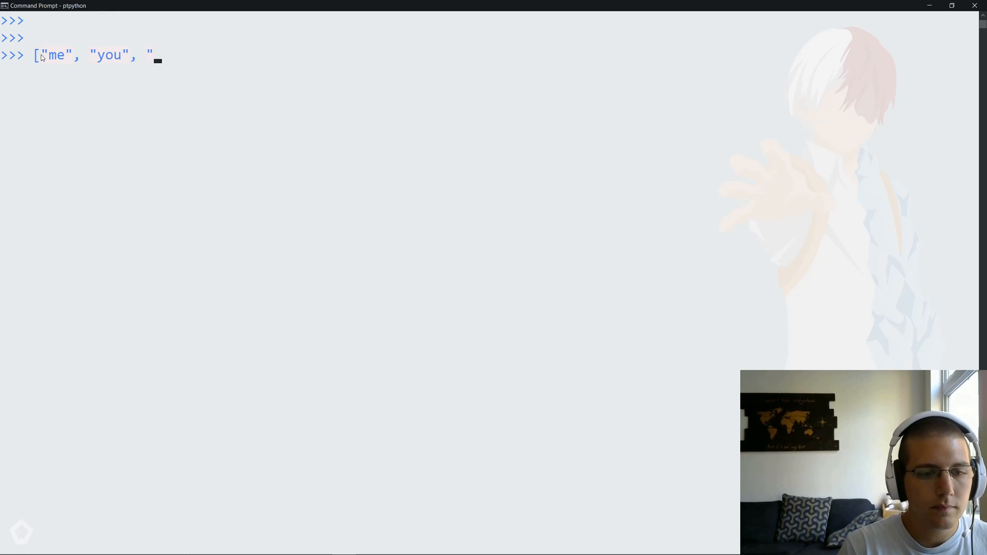
type("they\"]")
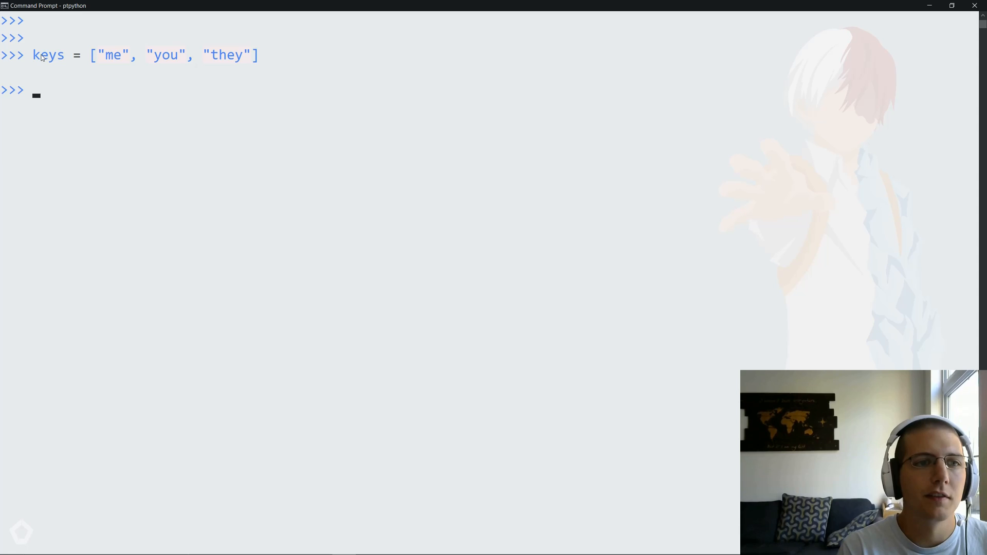
type("valu")
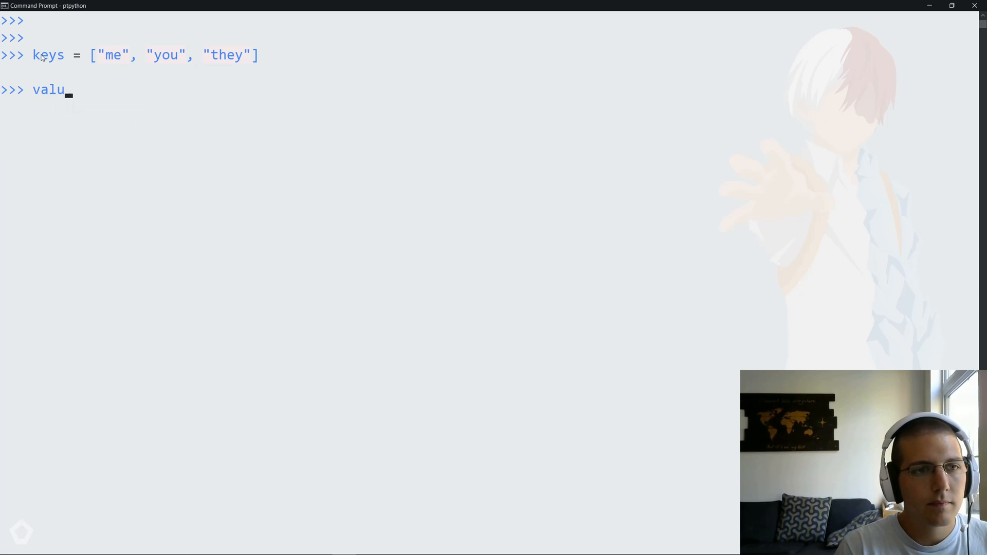
type("es = [1, 2, 3")
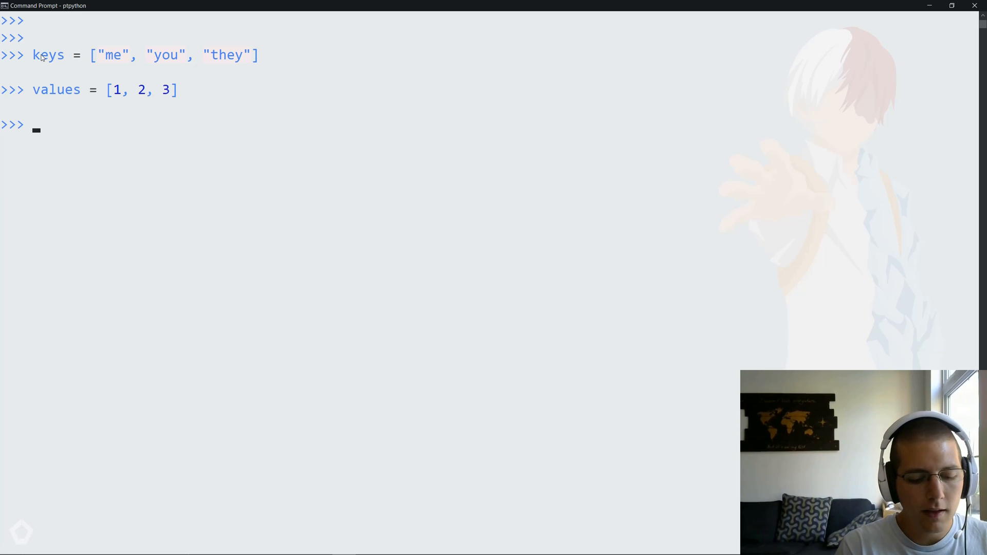
Write the mapping dict by hand: {"me": 1, "you": 2, "they": 3}.
type("mappi")
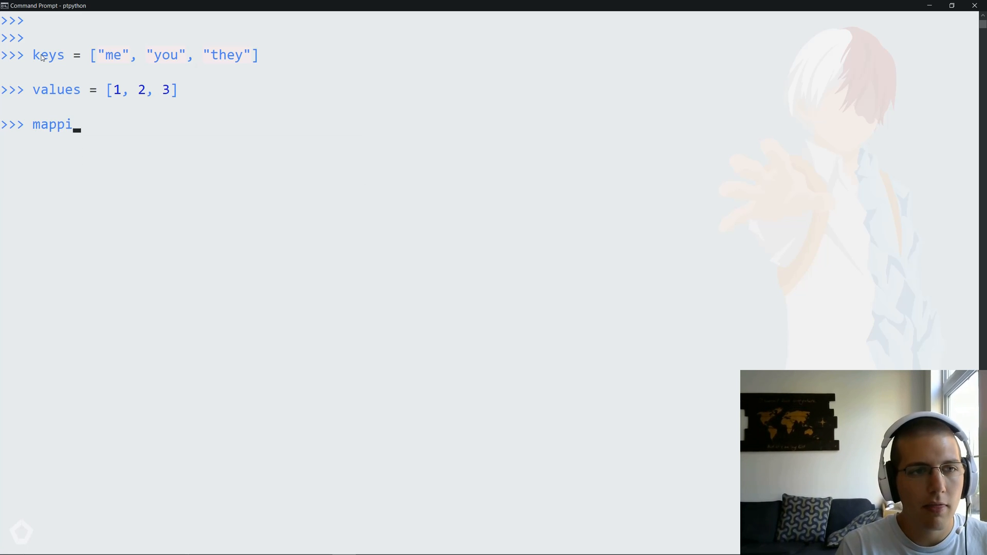
type("ng = {")
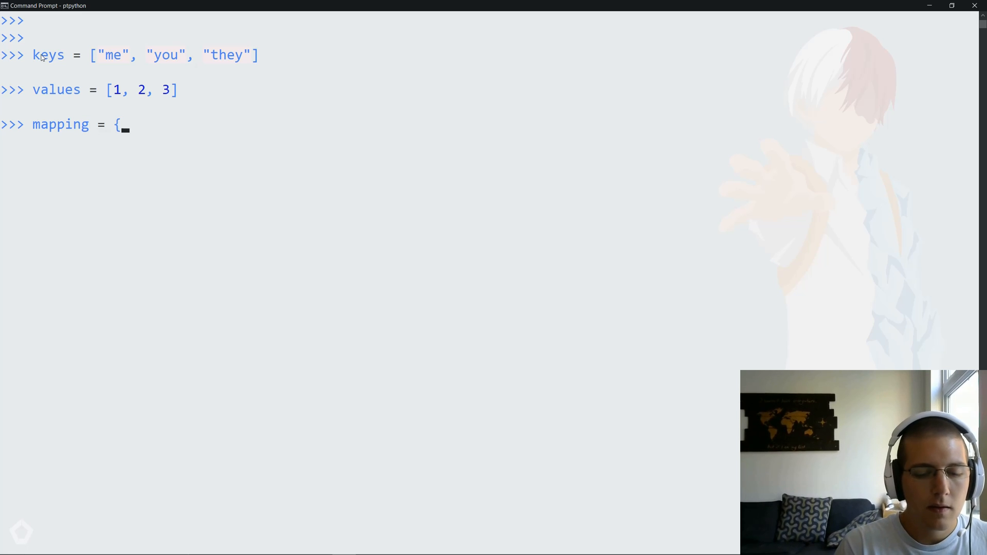
type("\"me\"")
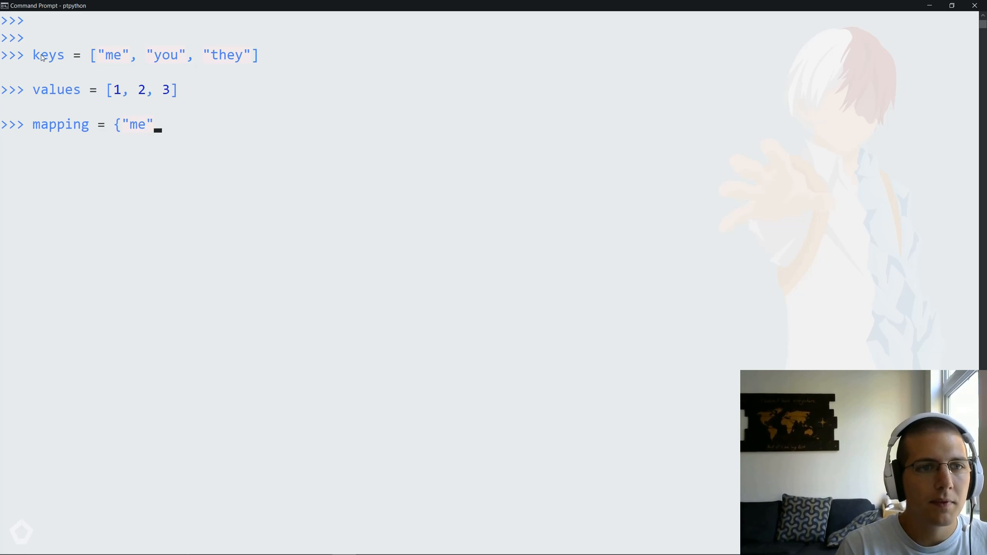
type(": 1, \"y")
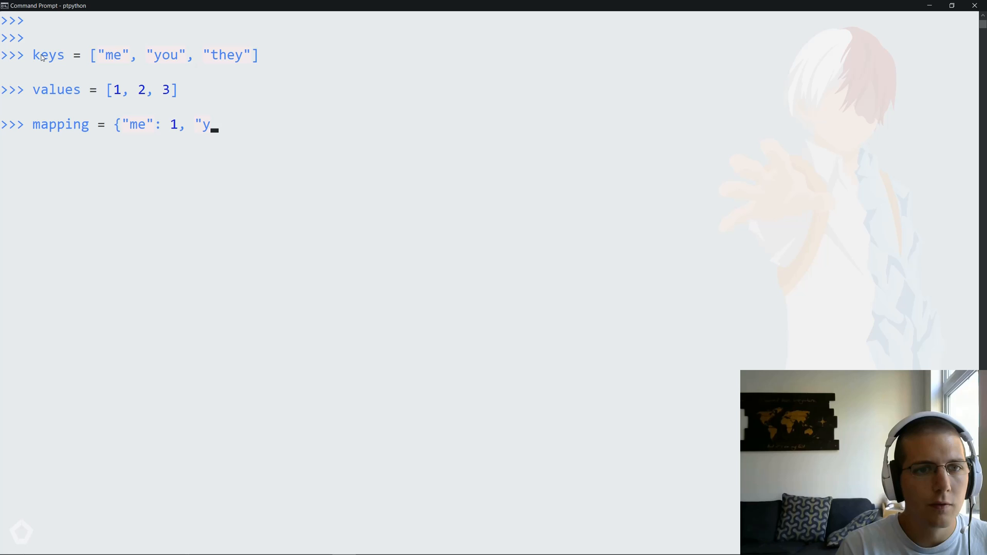
type("ou\":")
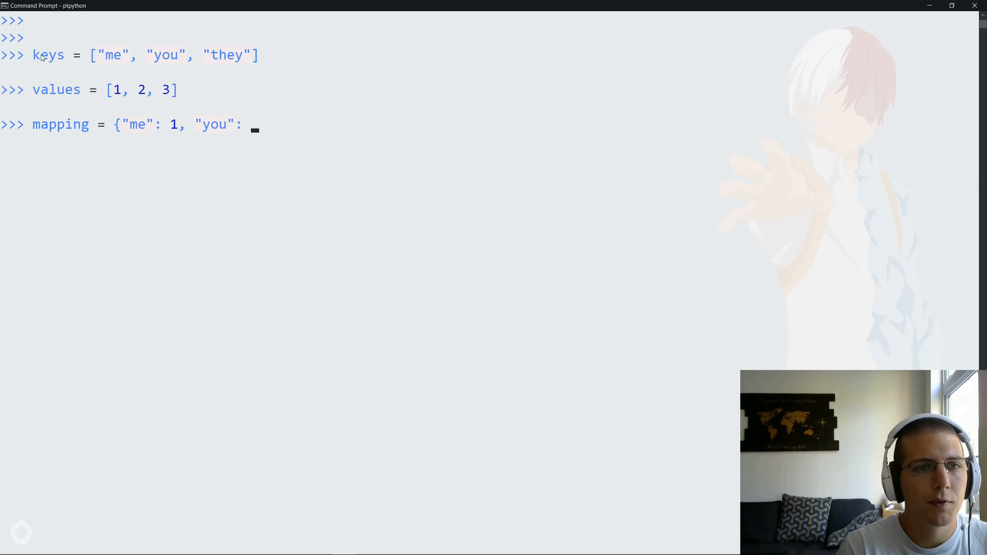
type("2, \"t")
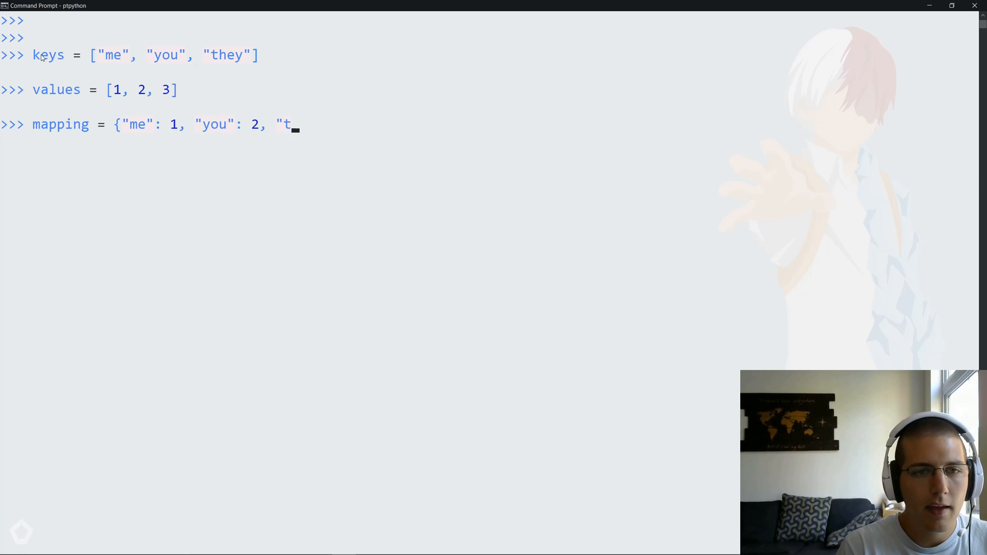
type("hey\":3")
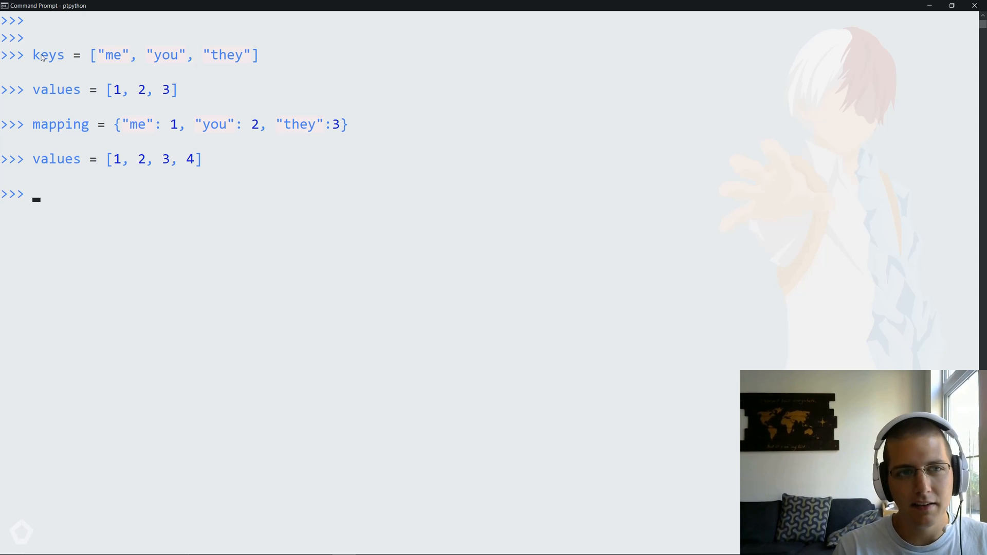
Redefine values back to [1, 2, 3] after the four-item version.
type("values = [1, 2, 3]")
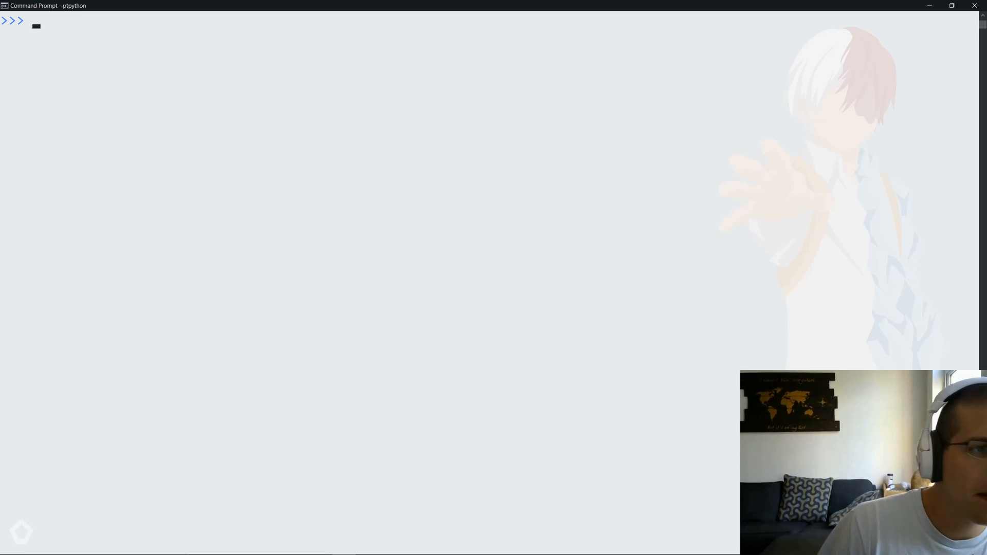
Define characters = ["Deku", "Bakugo", "Todoroki"].
type("characters = [")
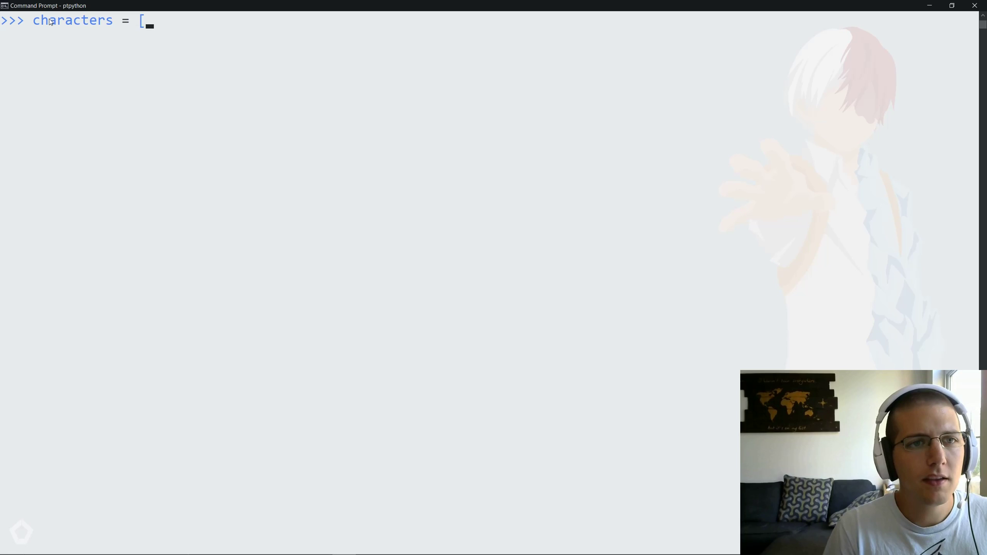
type("\"")
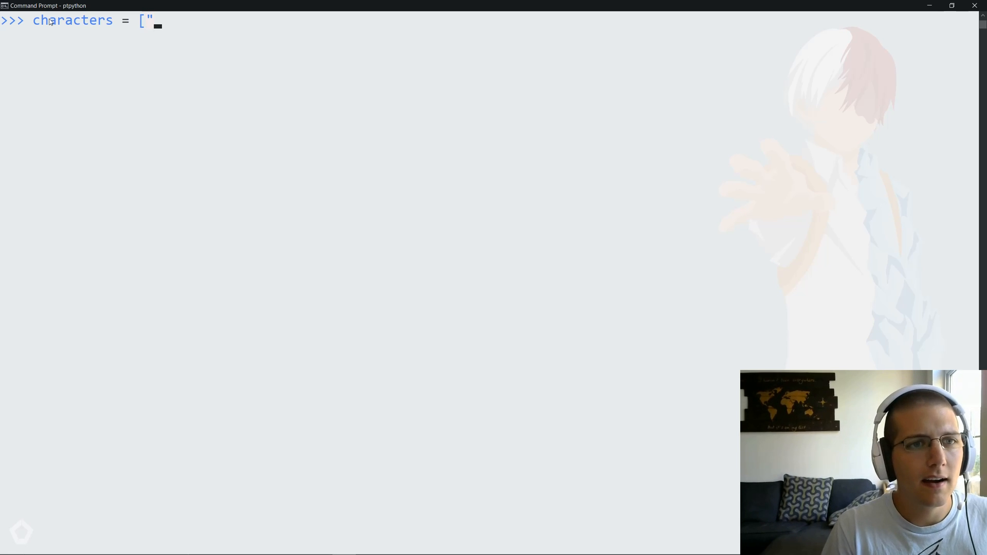
type("Deki")
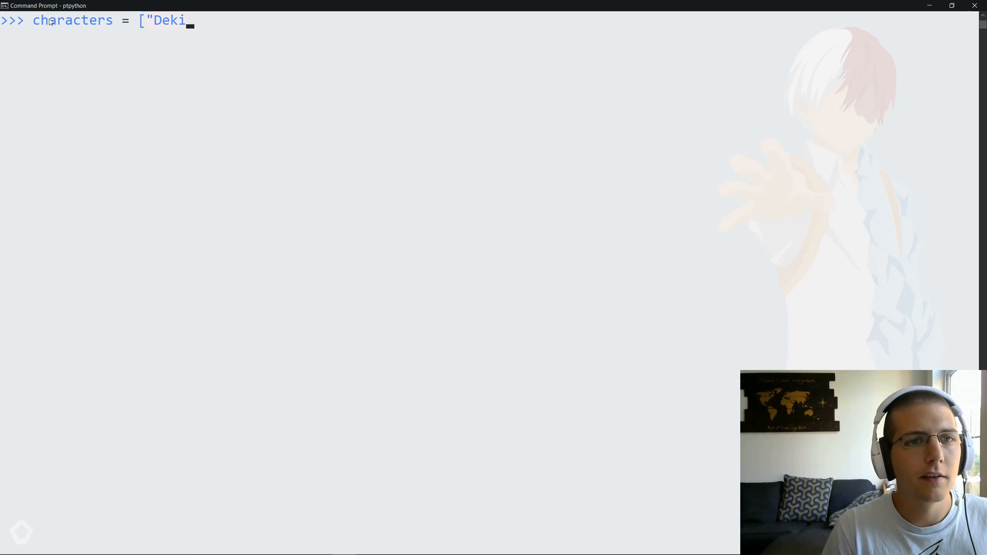
type("u\", \"")
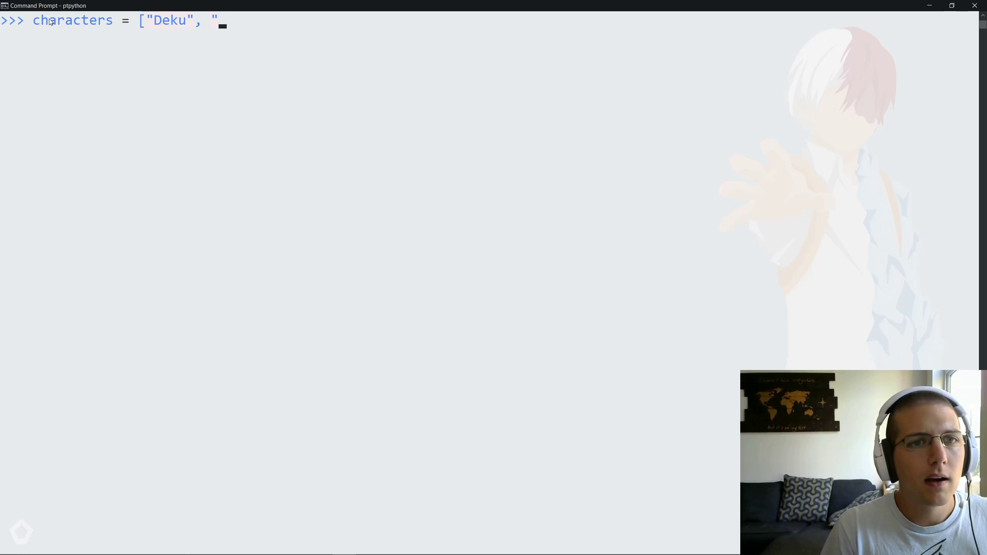
type("Bakugo\",")
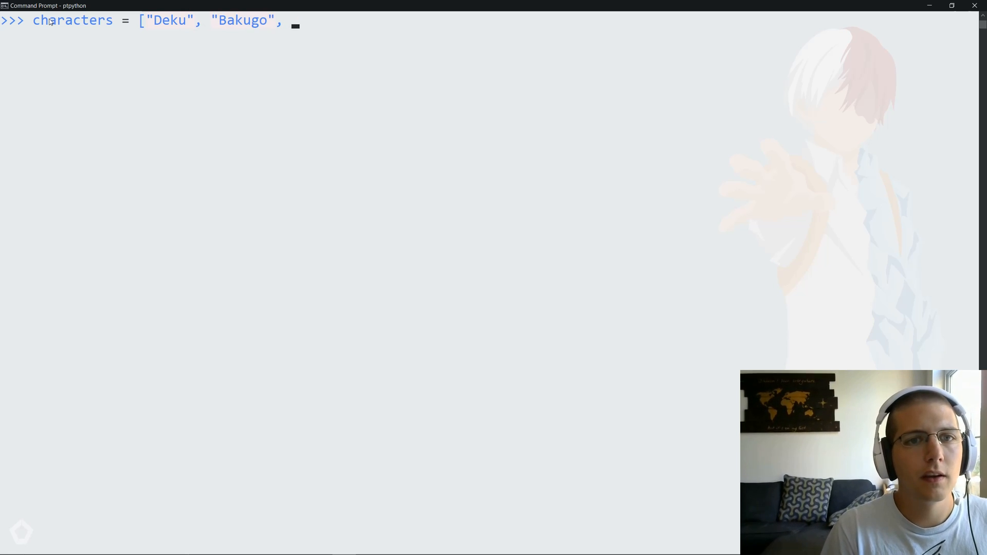
type("\"Todoroki")
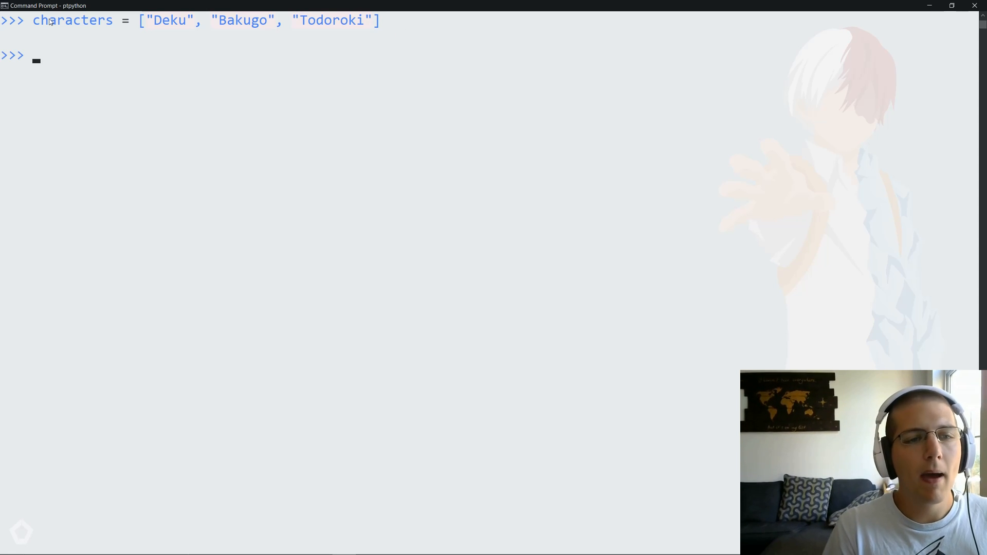
Define quirks = ["One for All", "Explosion", "Half-Cold Half-Hot"].
type("quirk")
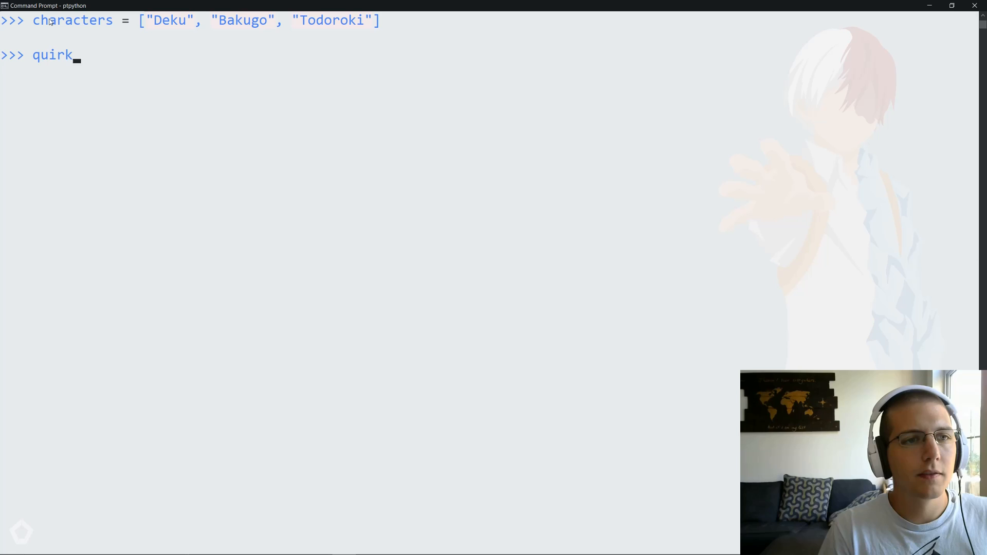
type("s = [")
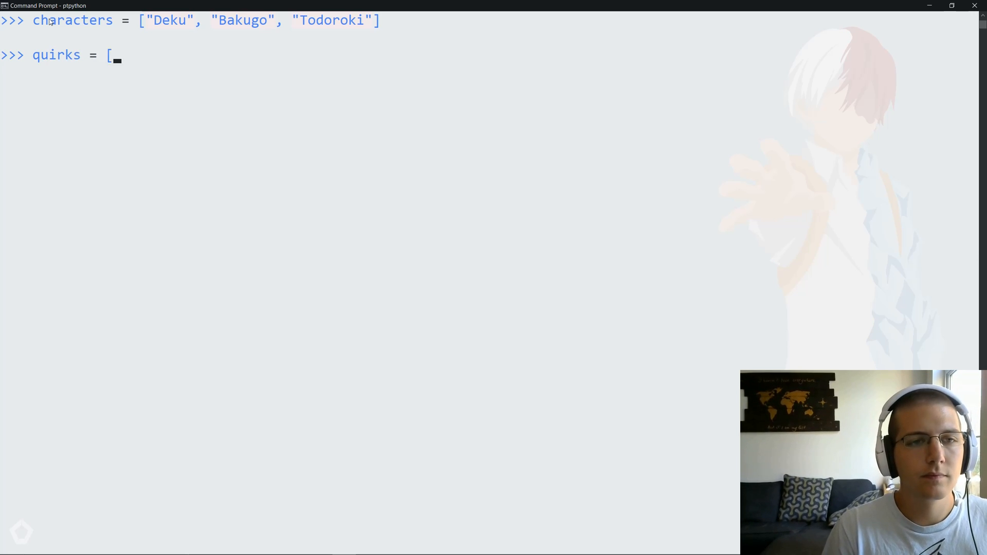
type("\"")
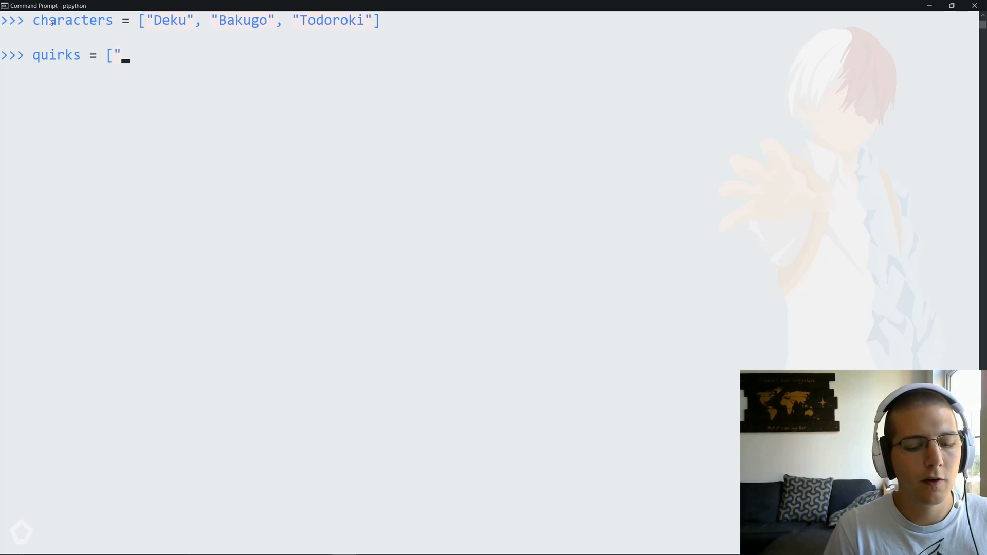
type("One for Al")
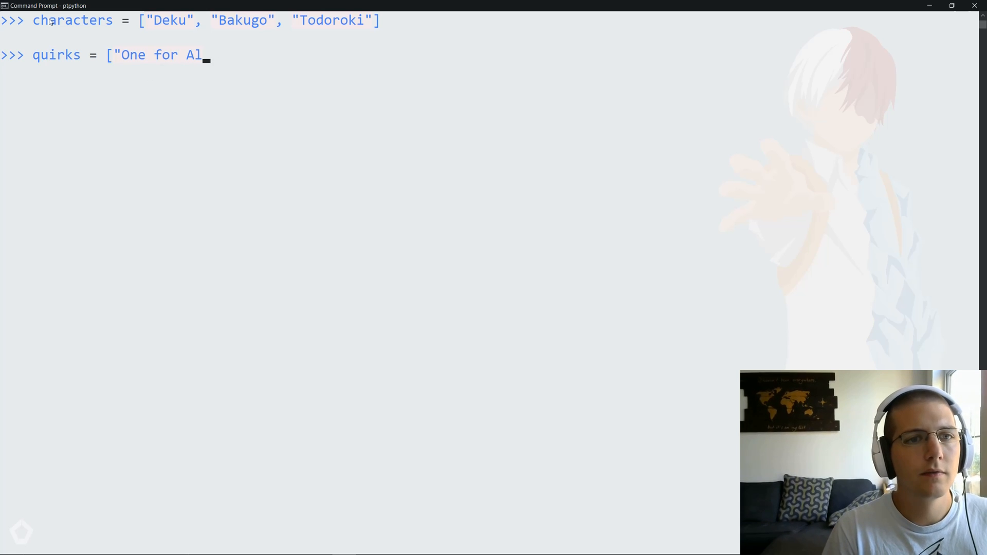
type("l\", \"")
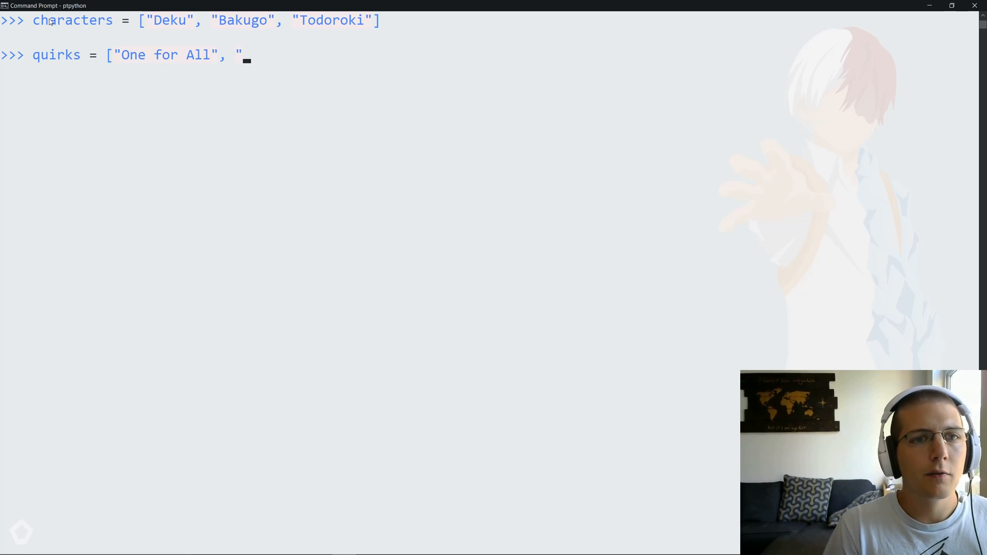
type("Explosion\",")
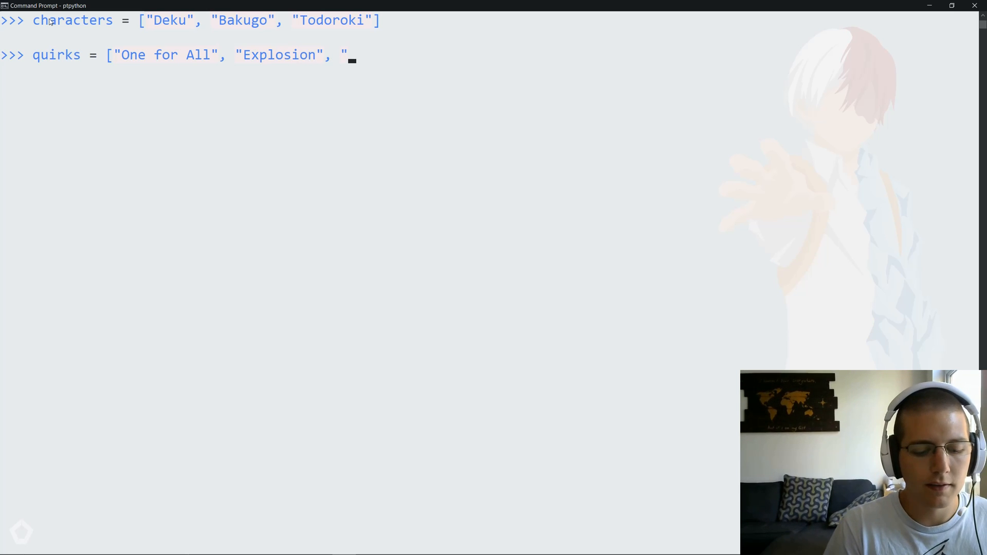
type("Half-Cold Half-Hot")
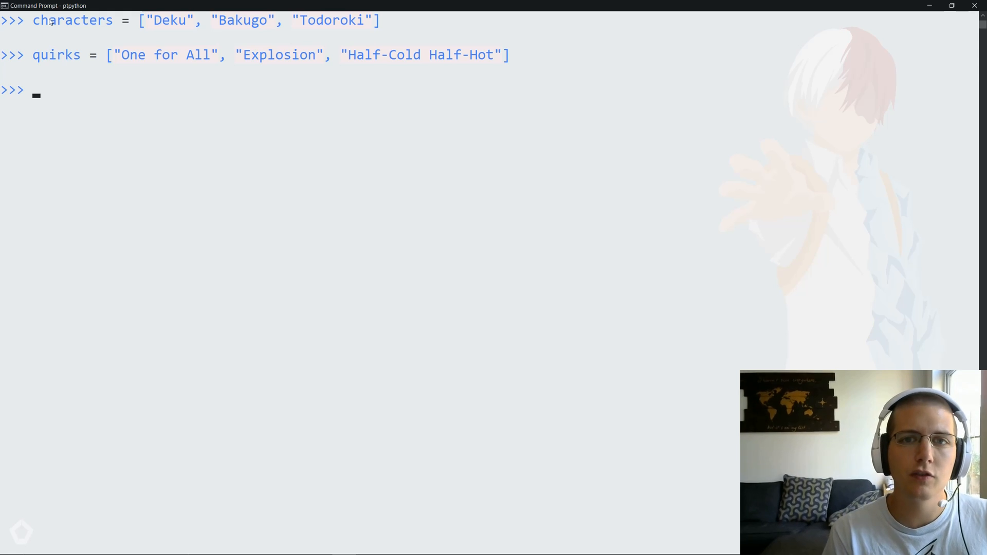
Evaluate zip(characters, quirks), its first pair, and dict(zip(characters, quirks)), then clear the screen.
type("zip(")
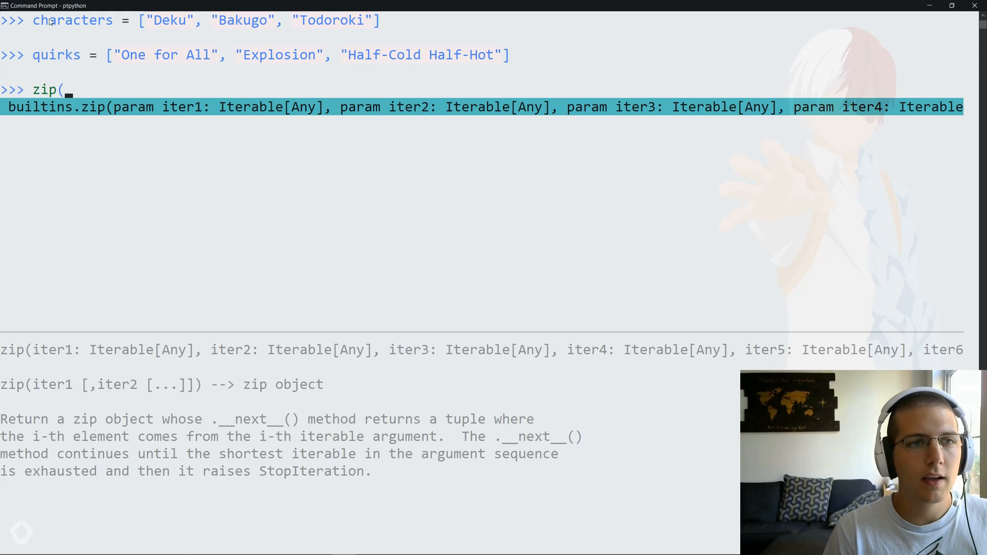
type("characters,")
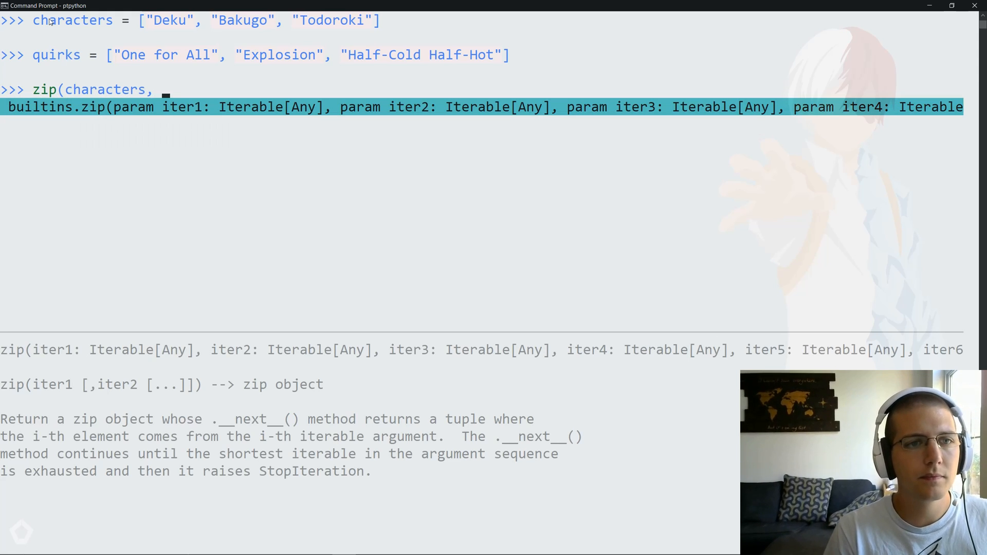
type("quirks)")
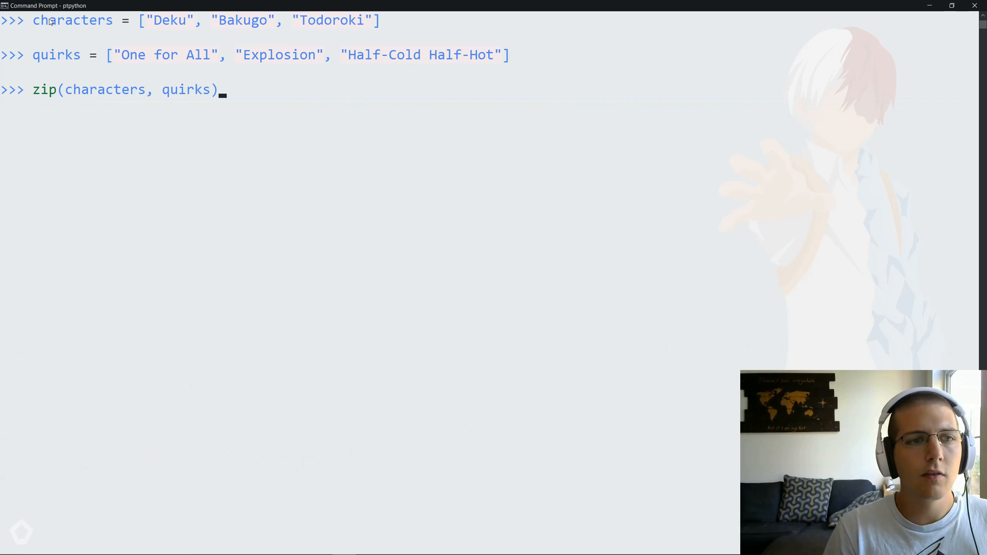
key("Return")
type("next(zip(characters, quirks))")
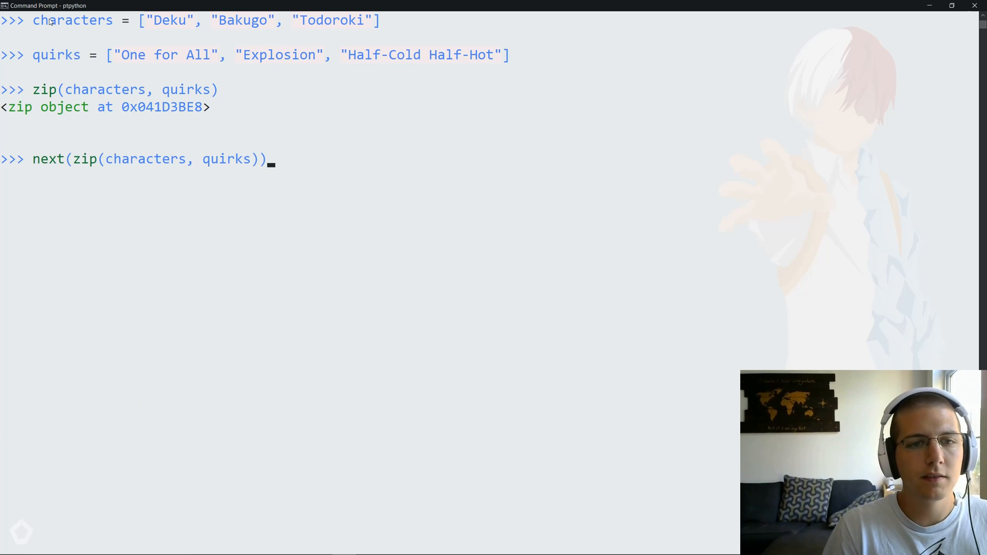
key("Return")
type("dict(zip(characters, quirks)")
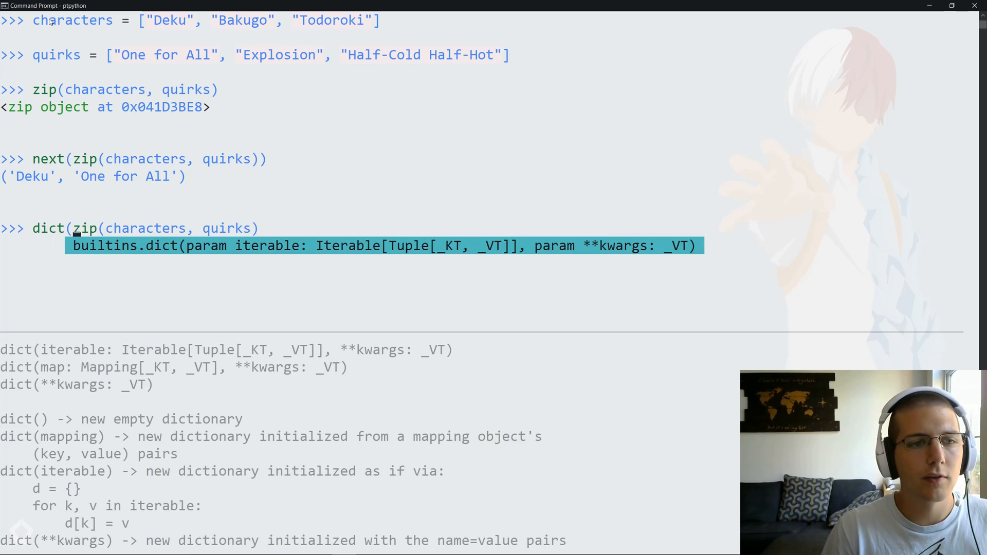
key("Return")
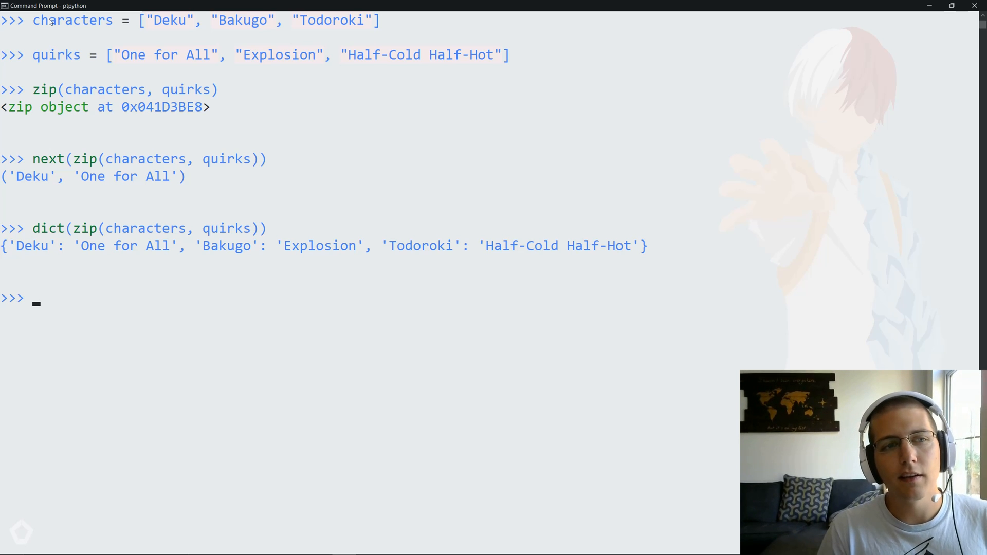
key("ctrl+l")
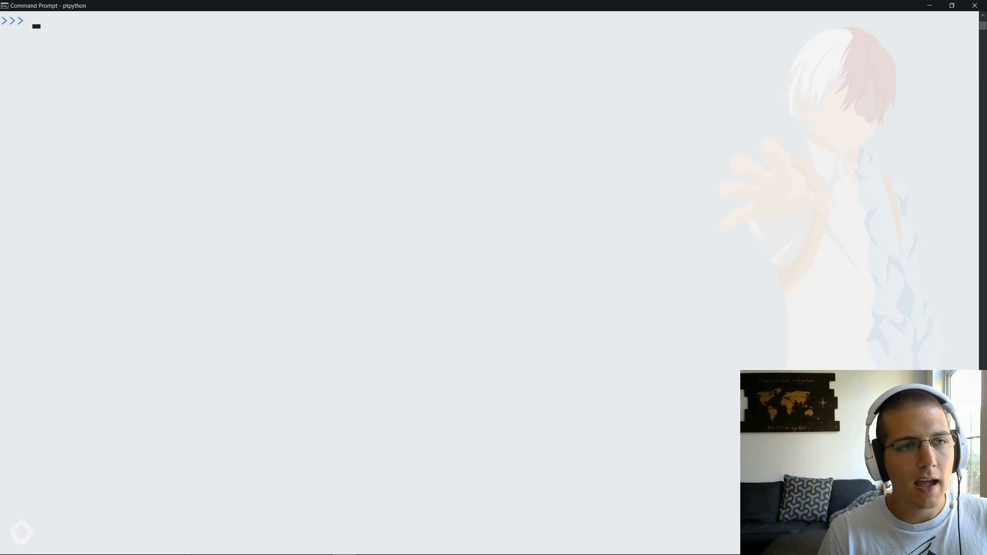
Build the dict with {key: value for key, value in zip(characters, quirks)}.
type("characters")
type("quirks")
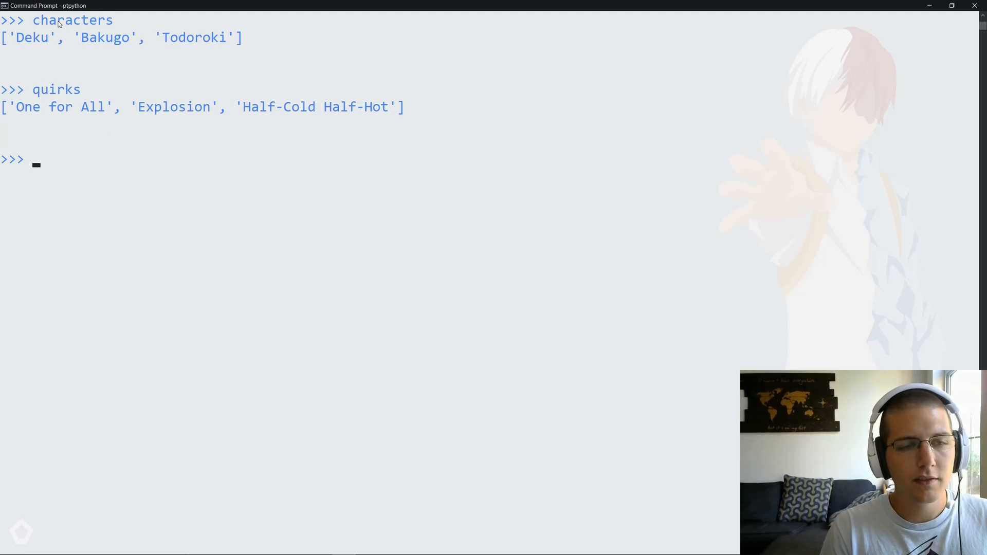
type("{key:")
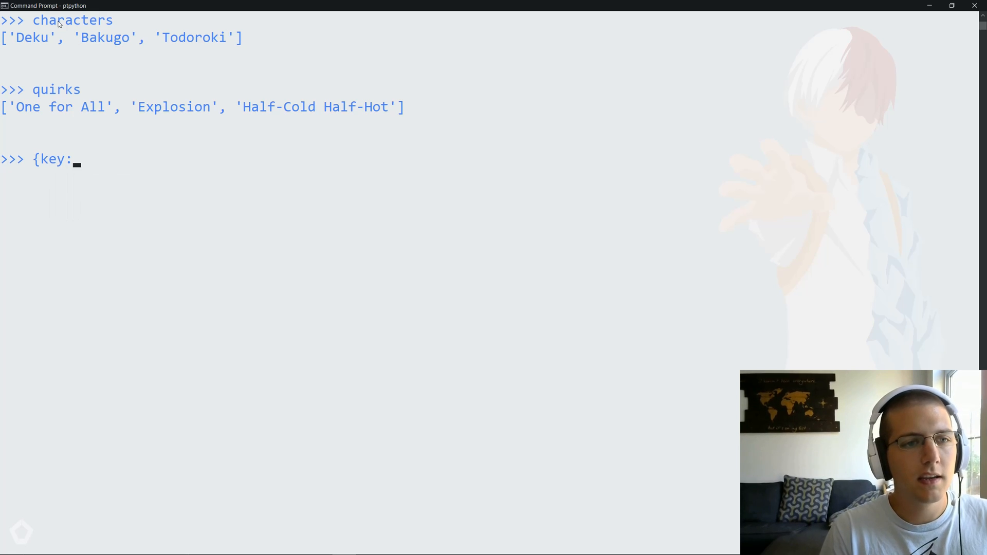
type("value i")
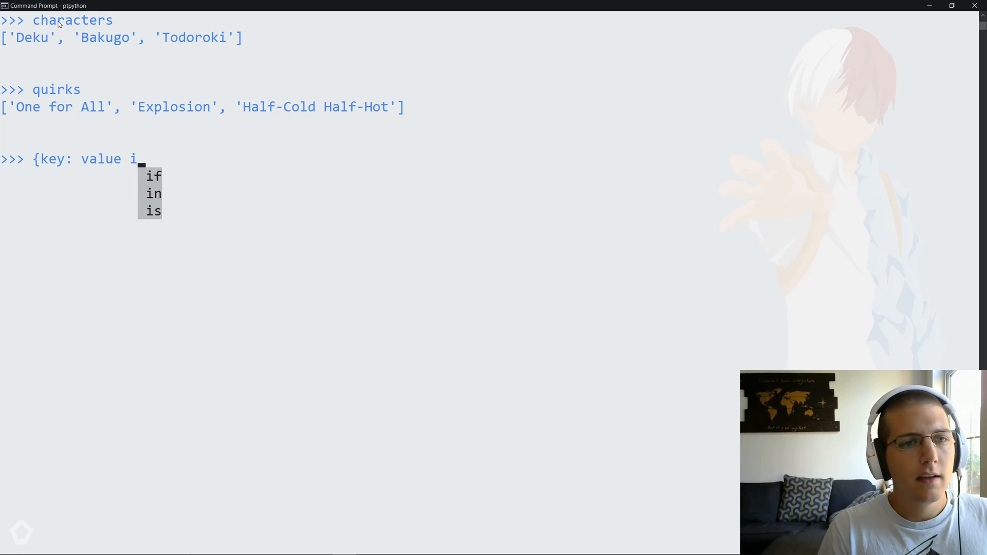
type("for key,")
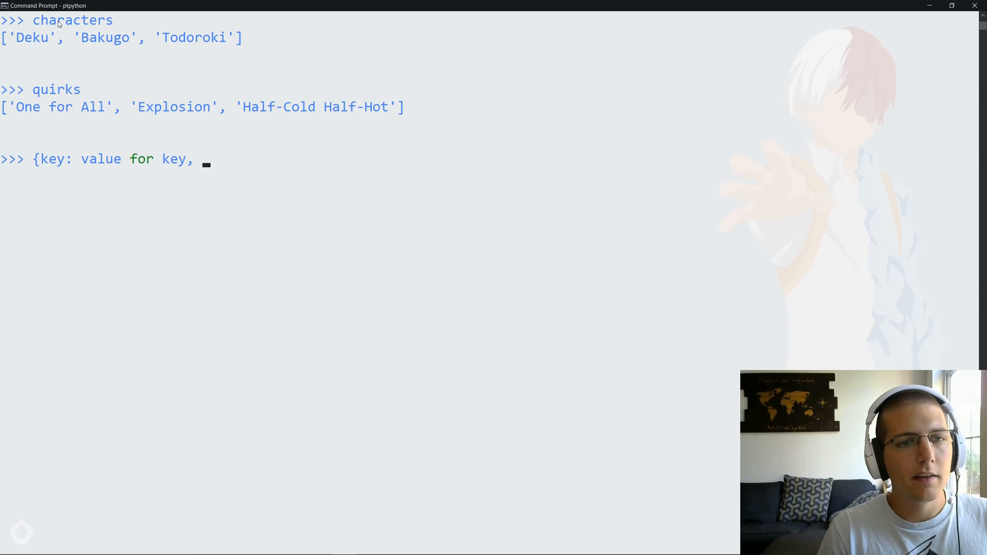
type("value in")
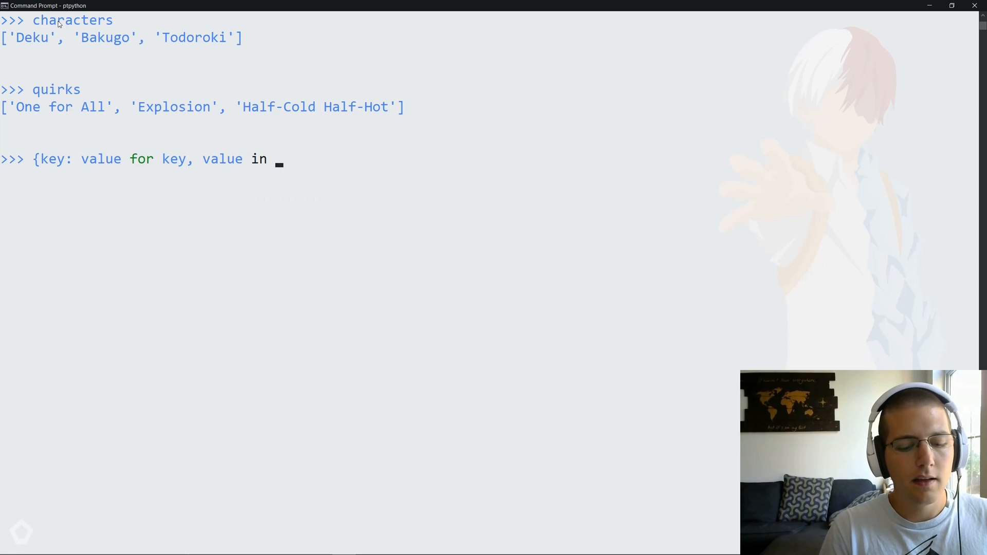
type("zip(cha")
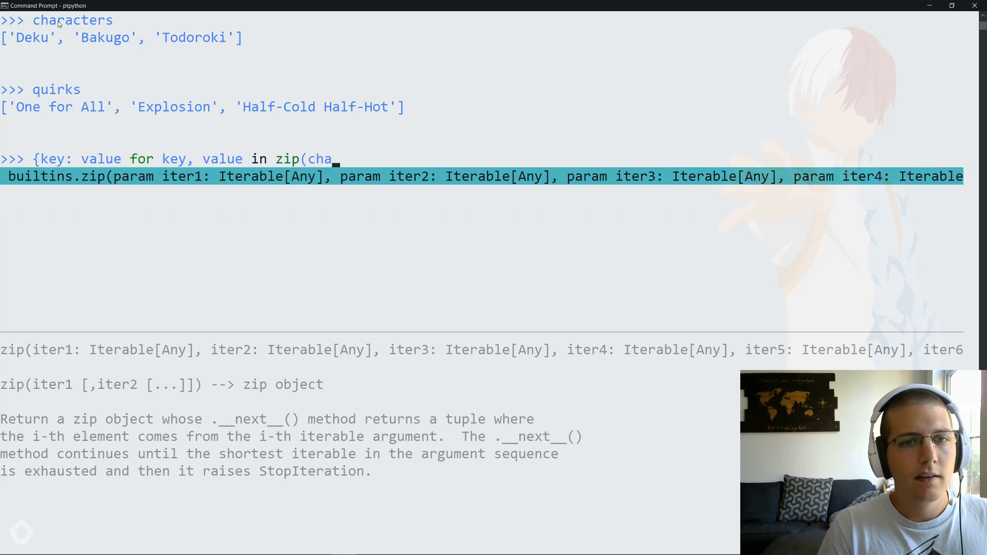
type("racters")
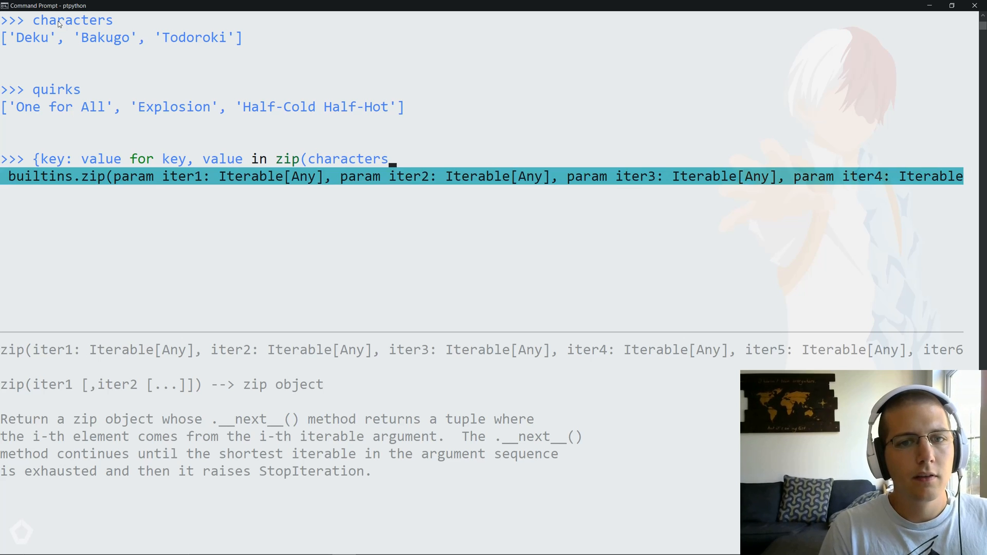
key("Return")
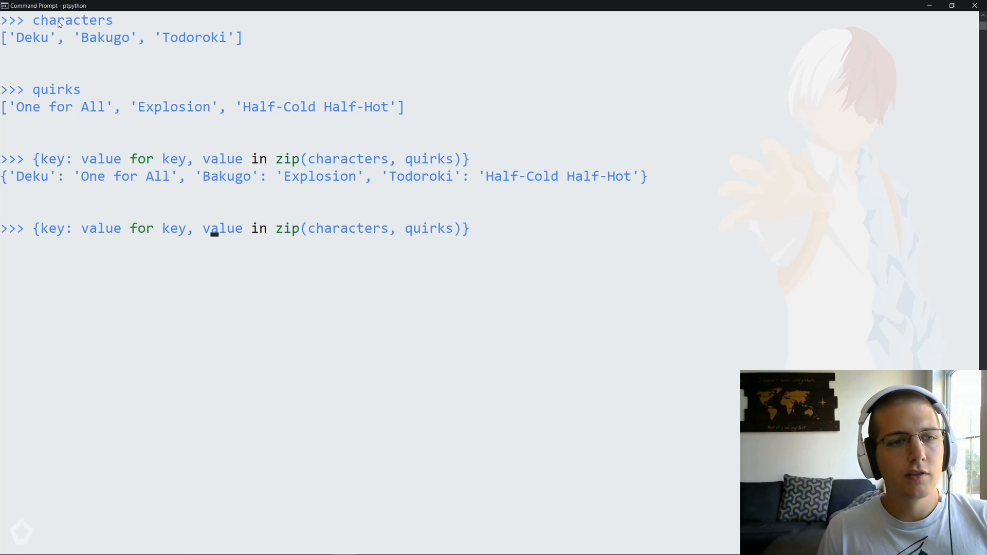
Re-run the comprehension with value + "!" appended to each quirk.
type("+")
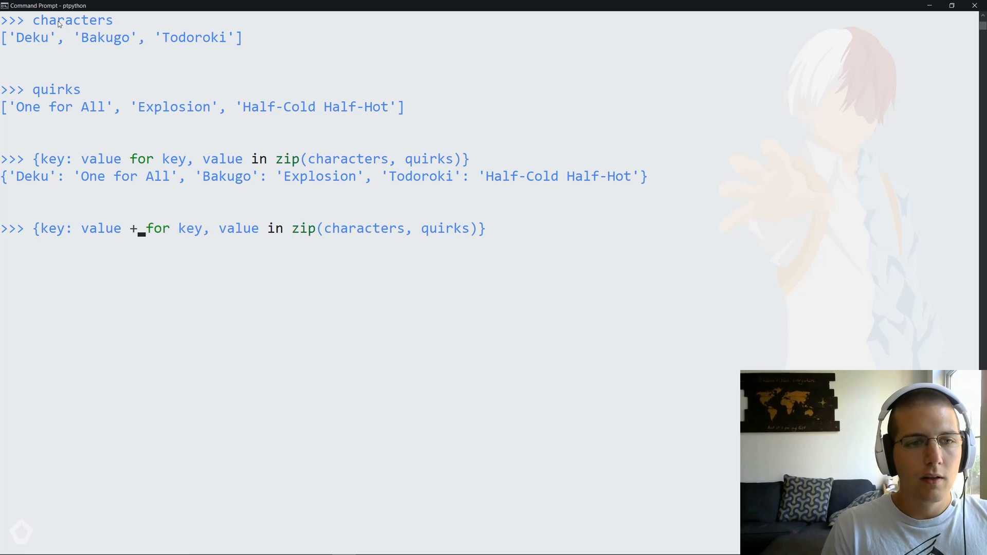
type("\"!")
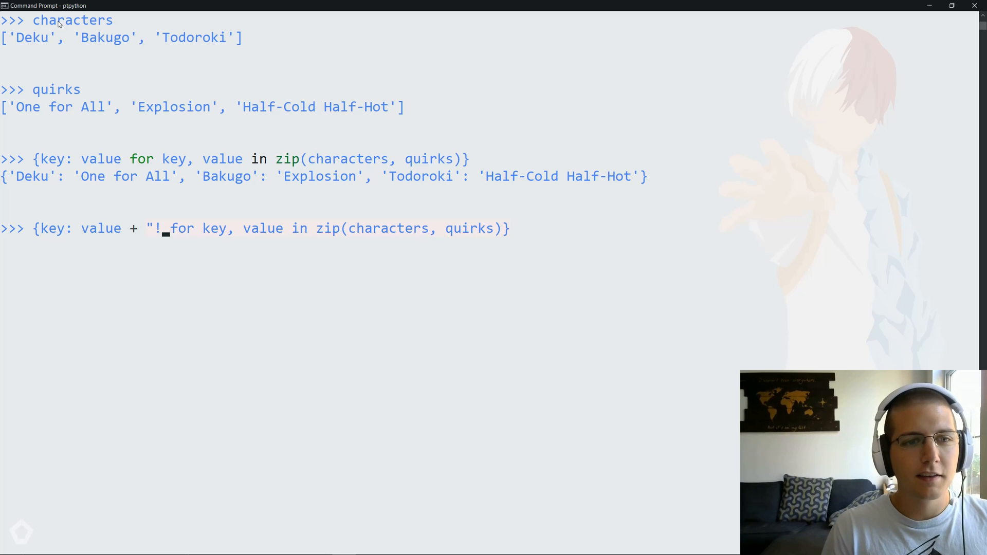
key("Return")
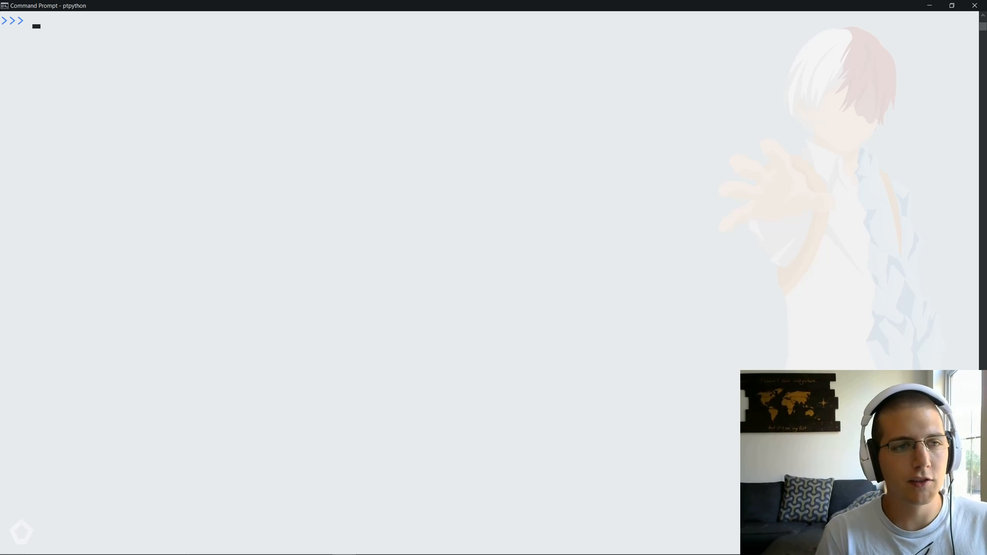
Start my_mapping and a for key, value in zip(characters, quirks) loop.
type("my_")
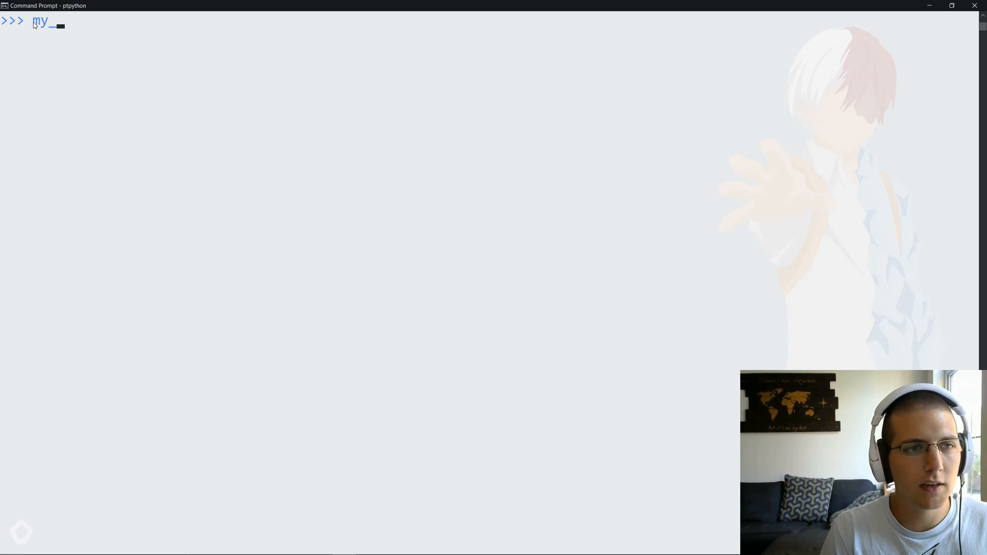
type("mapping = {")
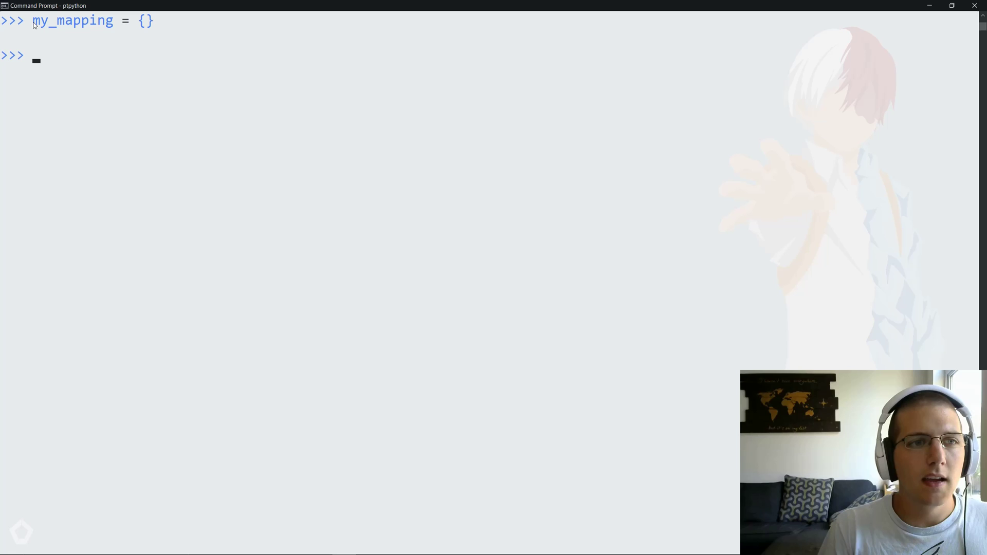
type("for")
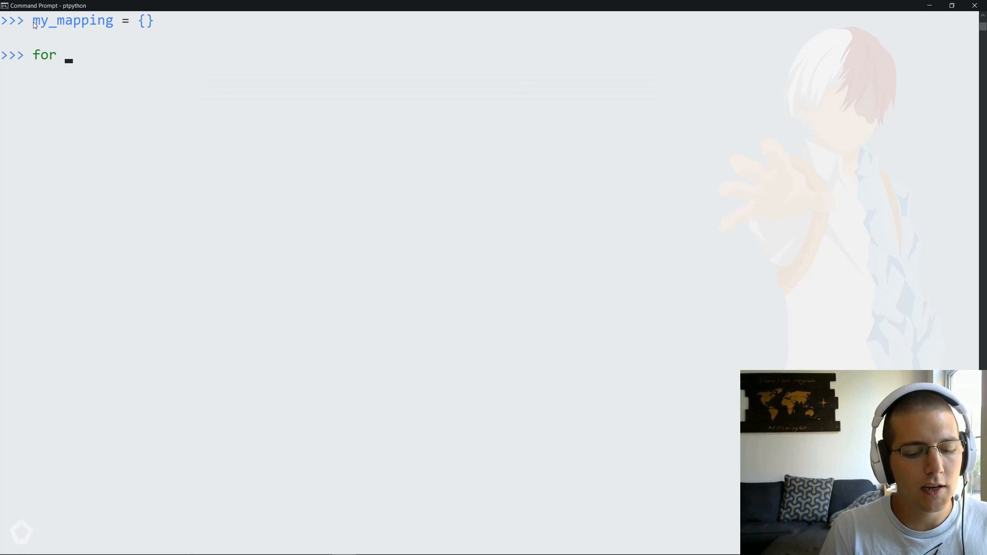
type("key, value in zip(characters, quirks):")
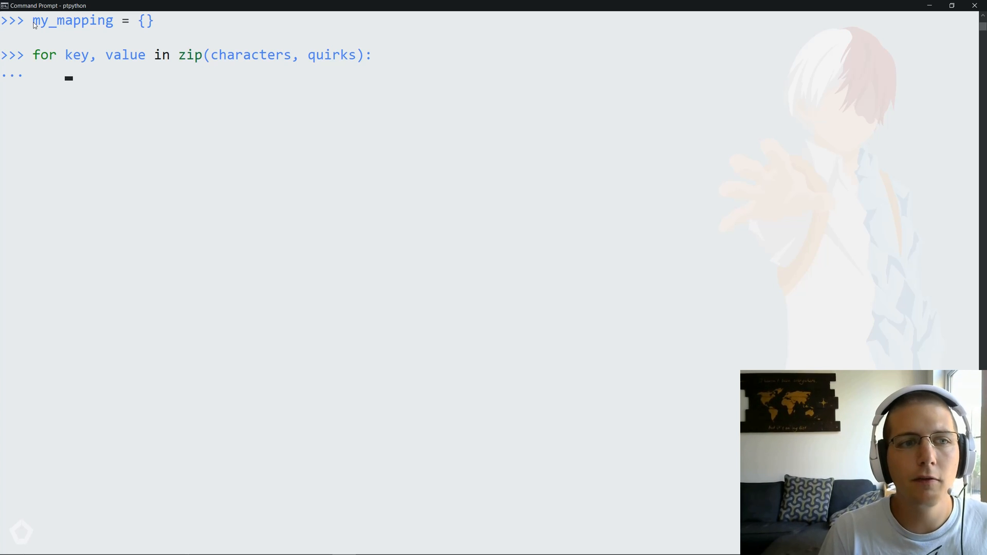
Add an if key check that passes with a '# duplicate keys' comment.
type("if (")
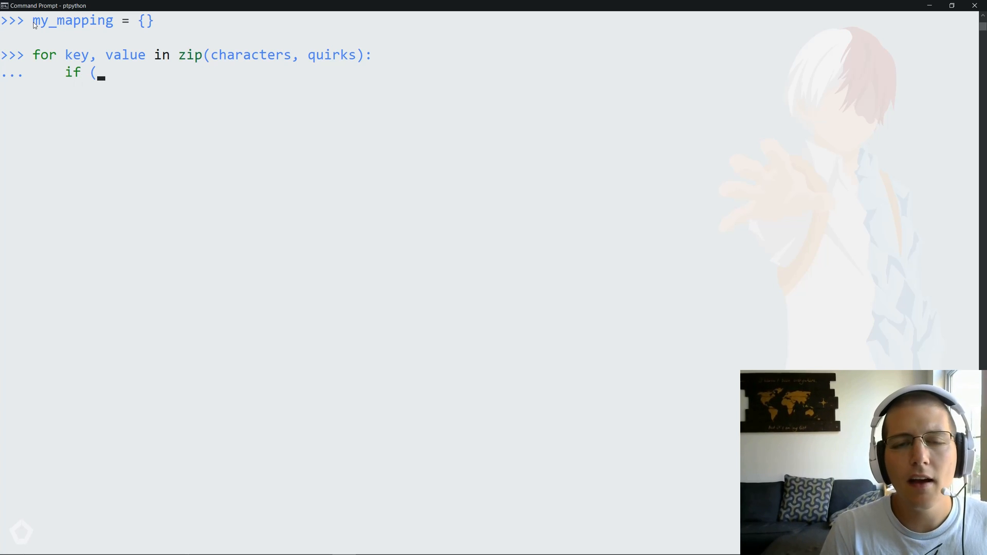
key("Backspace")
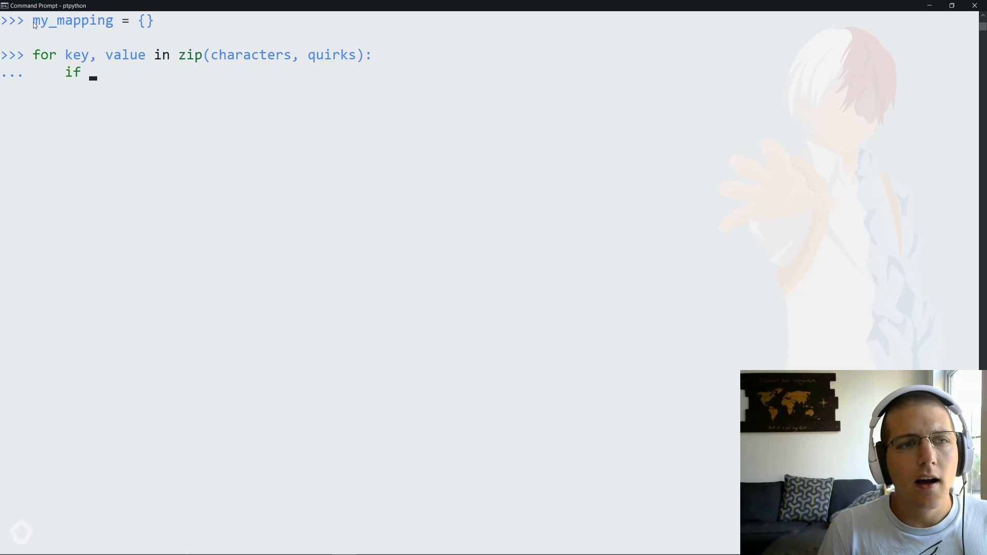
type("key in my_mapping:")
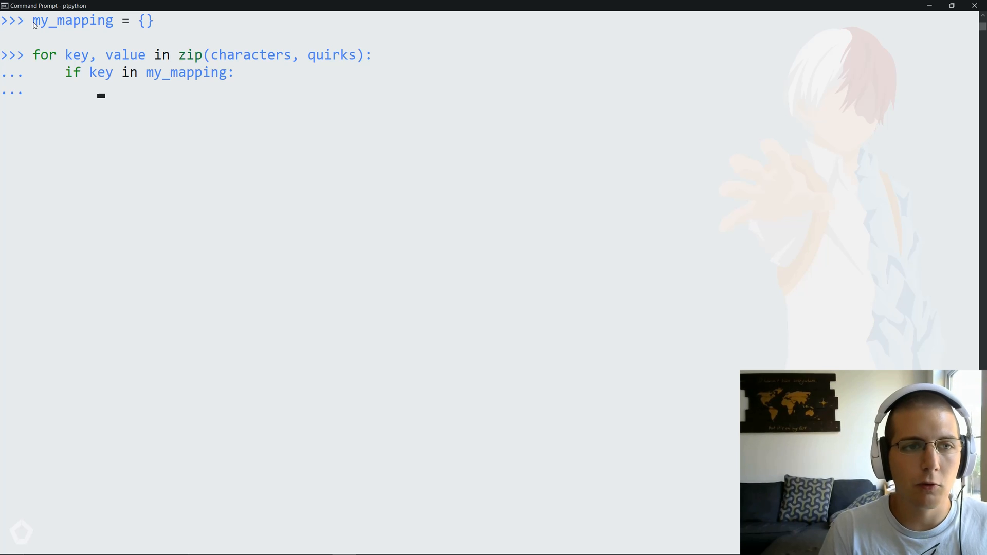
type("pass")
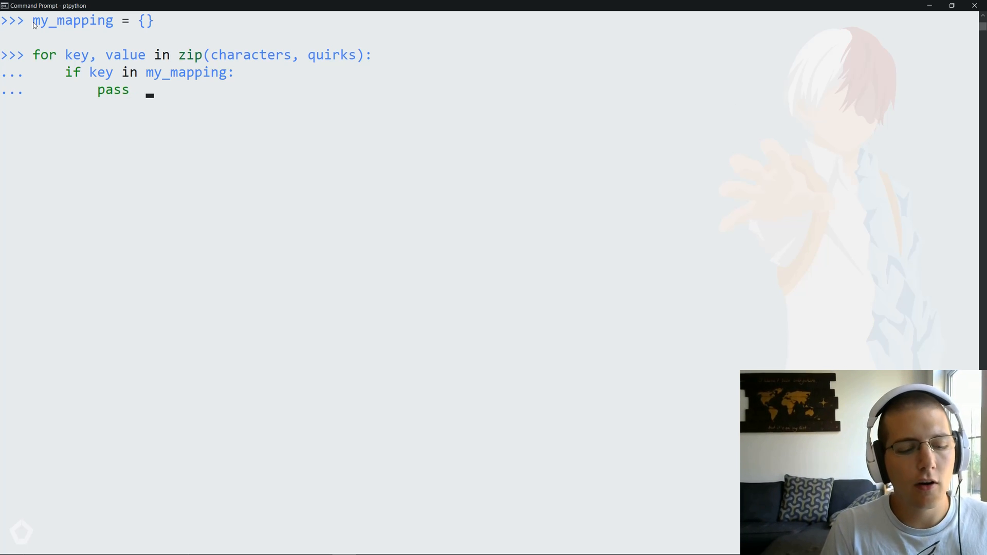
type("#")
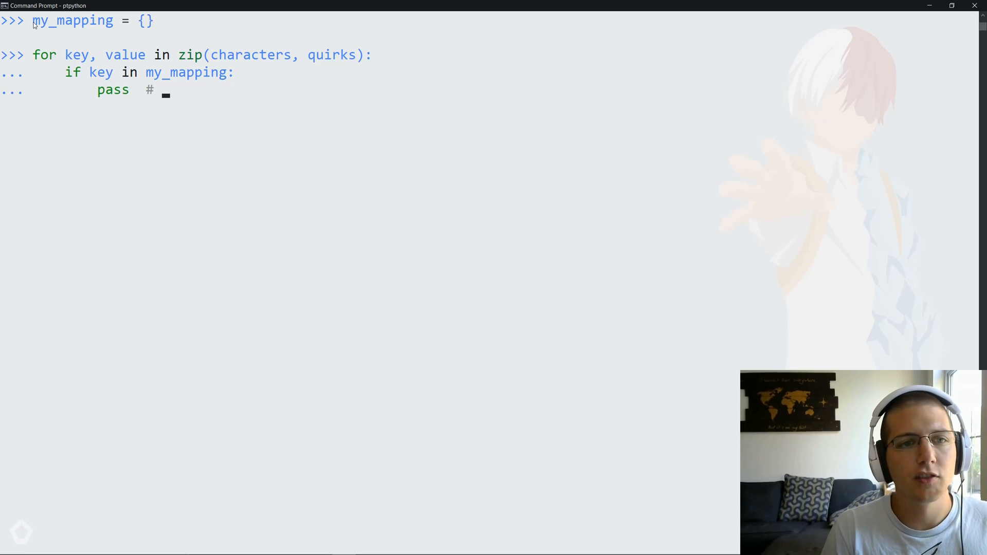
type("dupl")
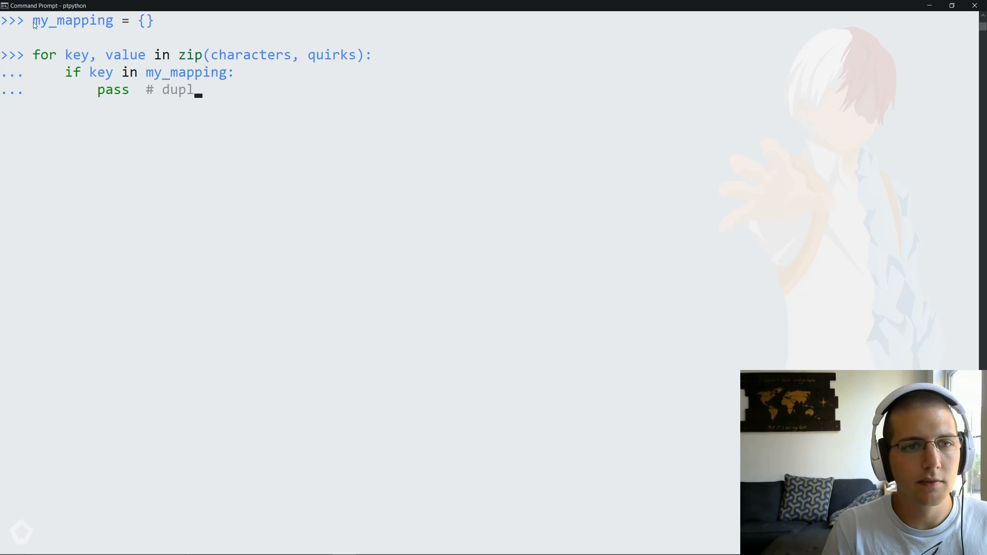
type("icate keys")
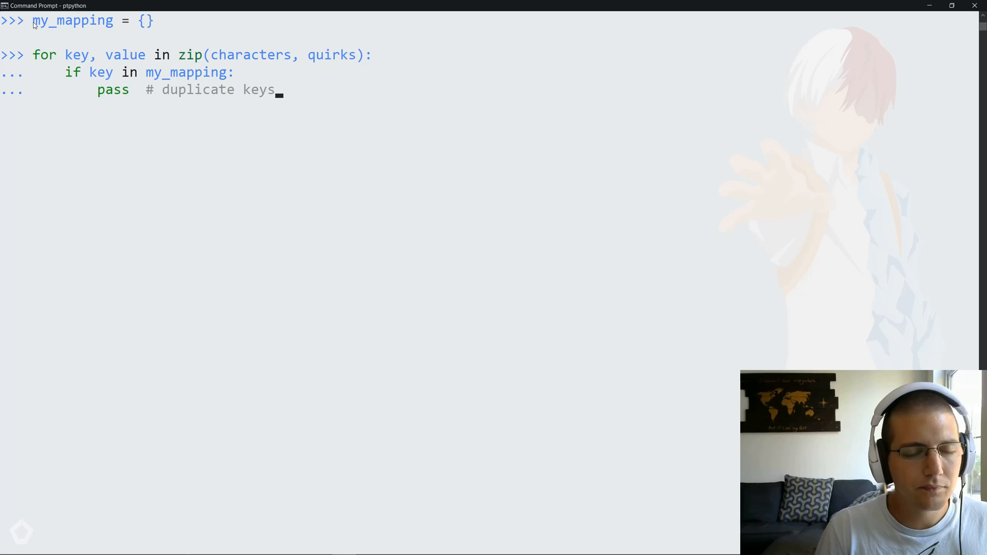
key("Return")
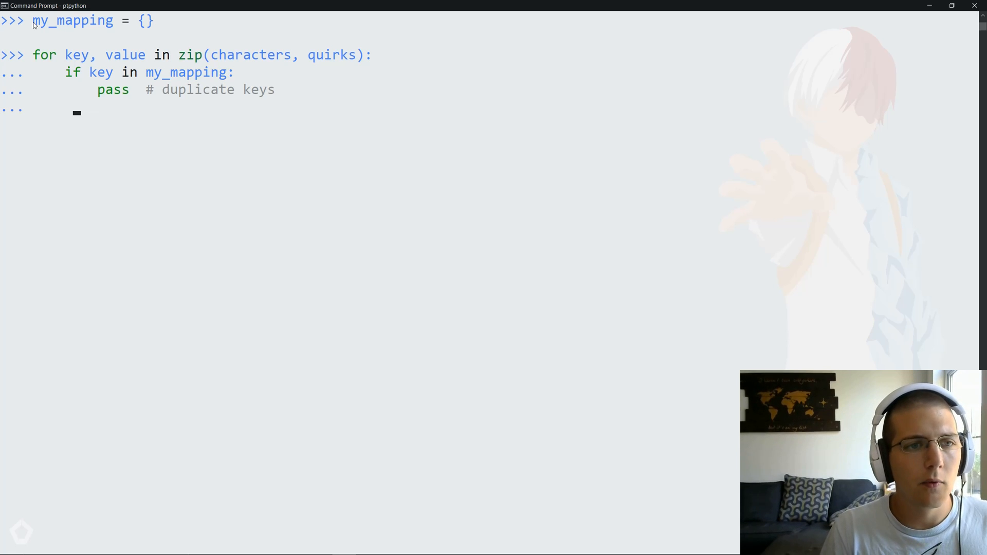
Add the else branch my_mapping[key] = value and display my_mapping.
type("else:")
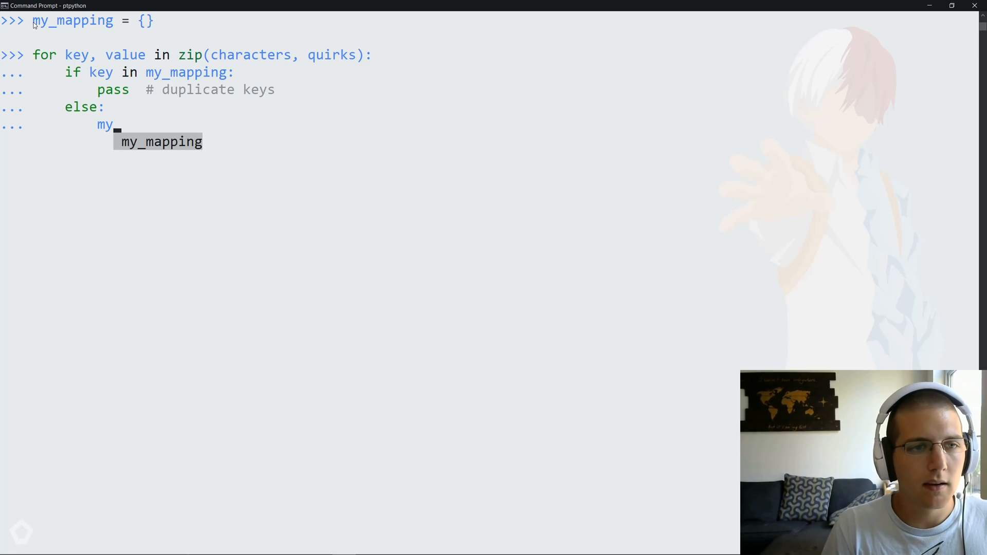
type("my_mapping[")
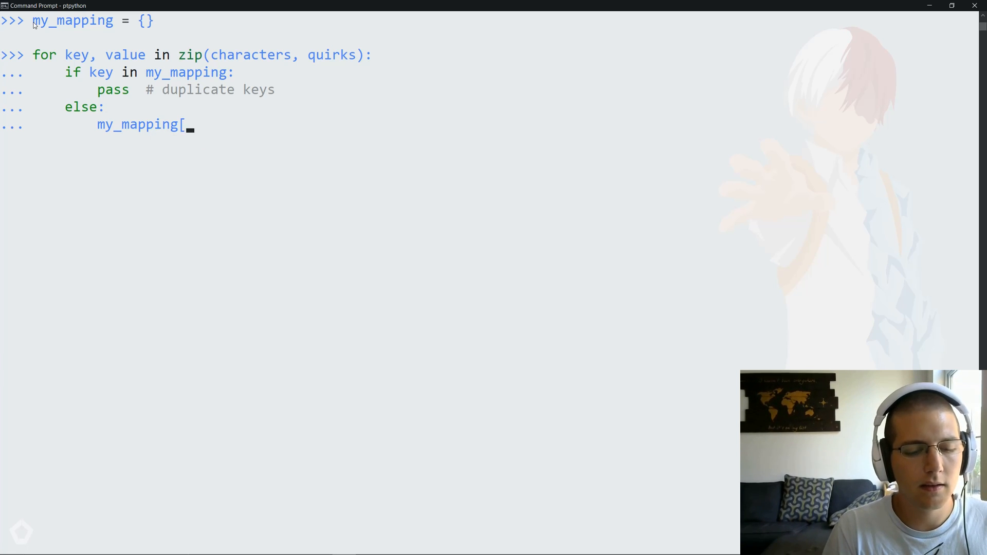
type("key]")
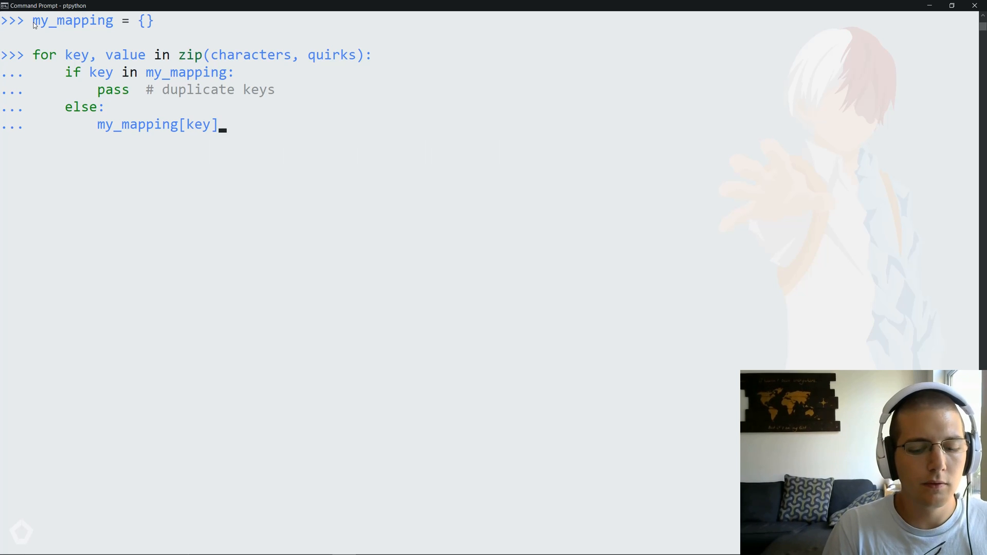
type("= value")
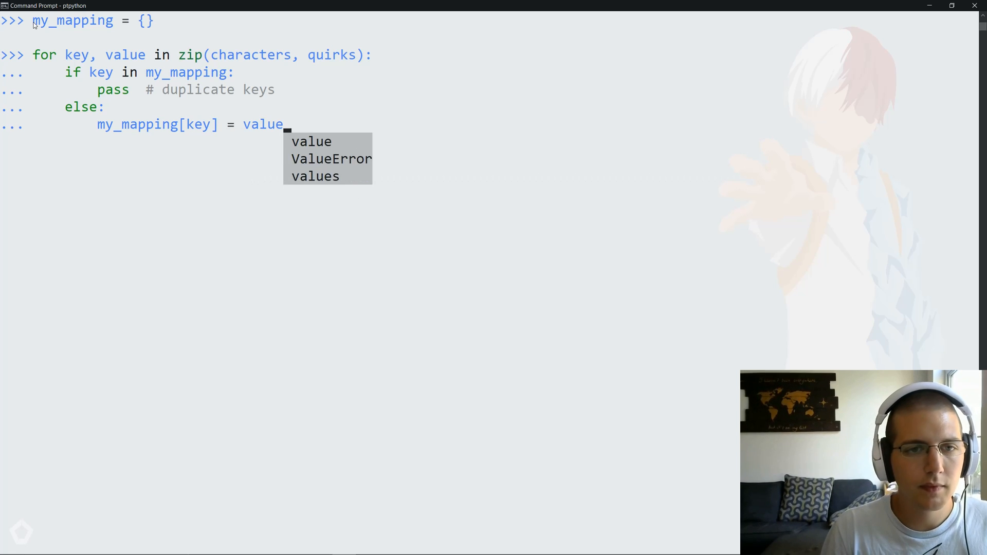
type("my")
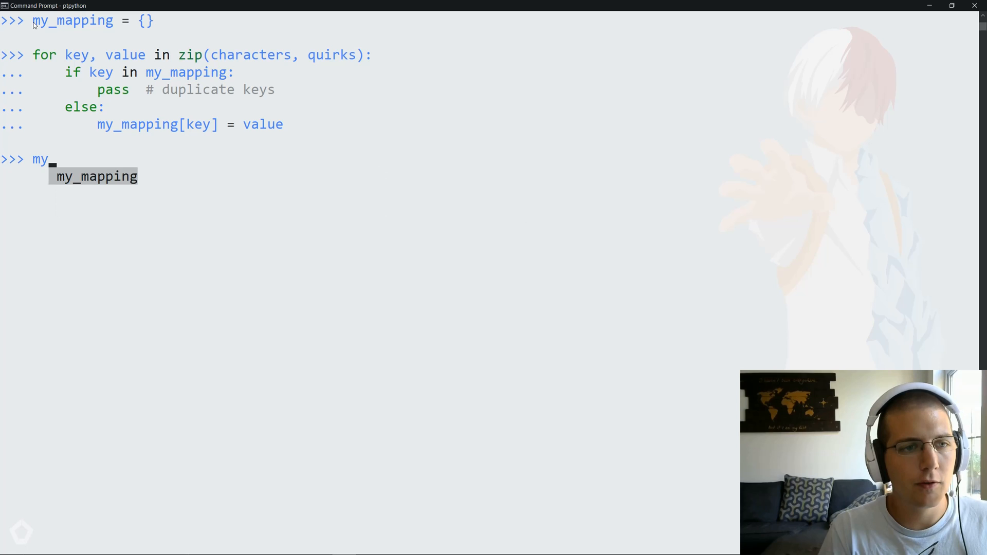
key("Return")
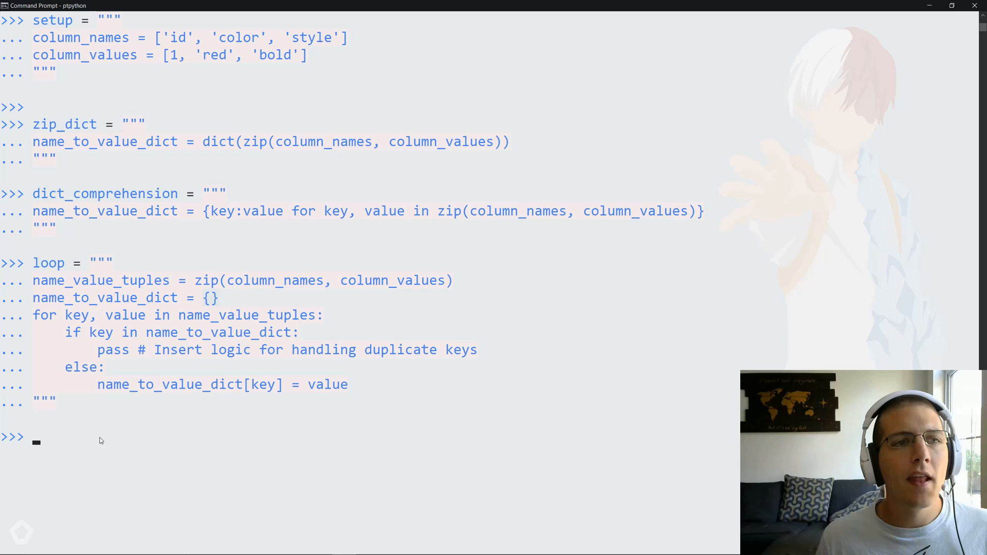
mouse_move(91, 39)
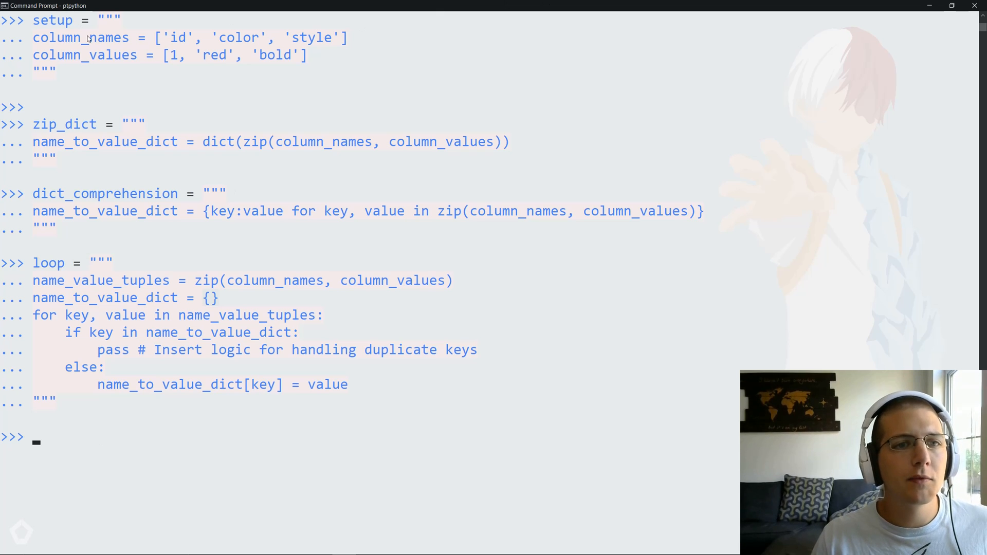
Store the setup, zip_dict, dict_comprehension and loop code strings and begin importing timeit.
double_click(72, 38)
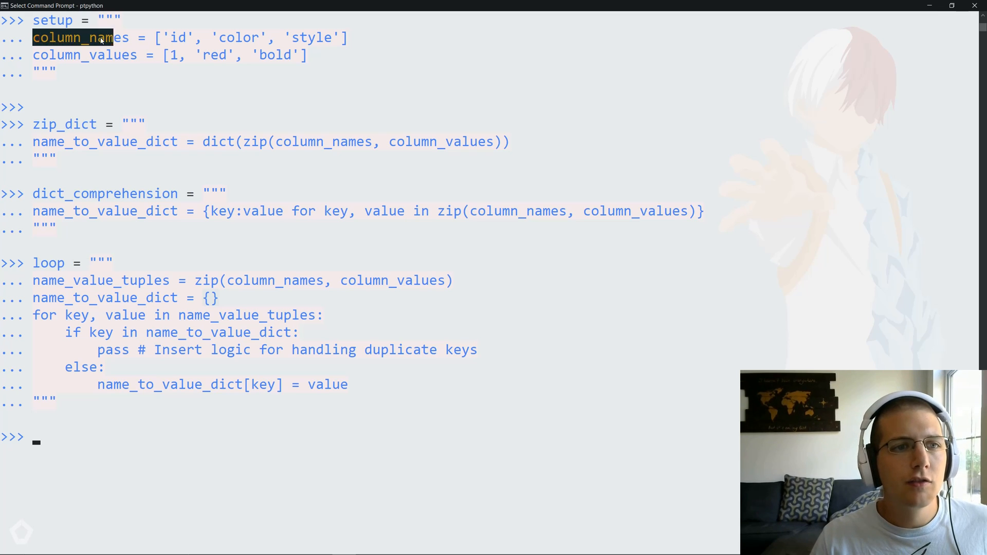
left_click_drag(101, 38, 208, 55)
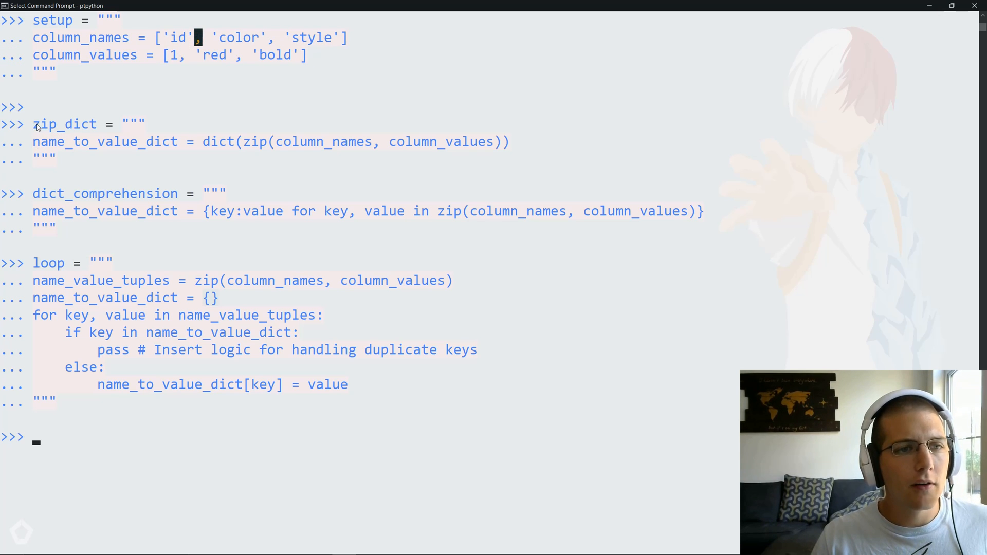
double_click(64, 123)
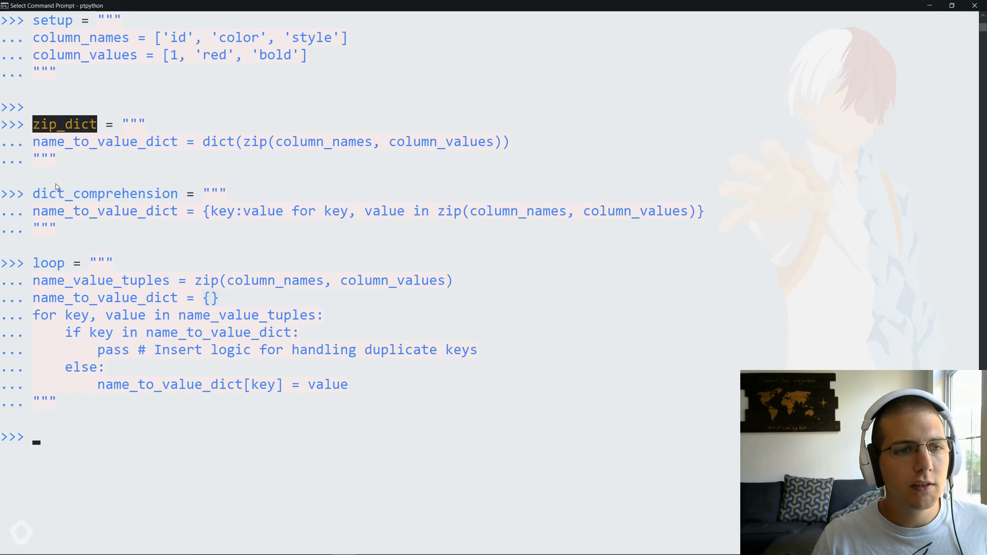
double_click(105, 193)
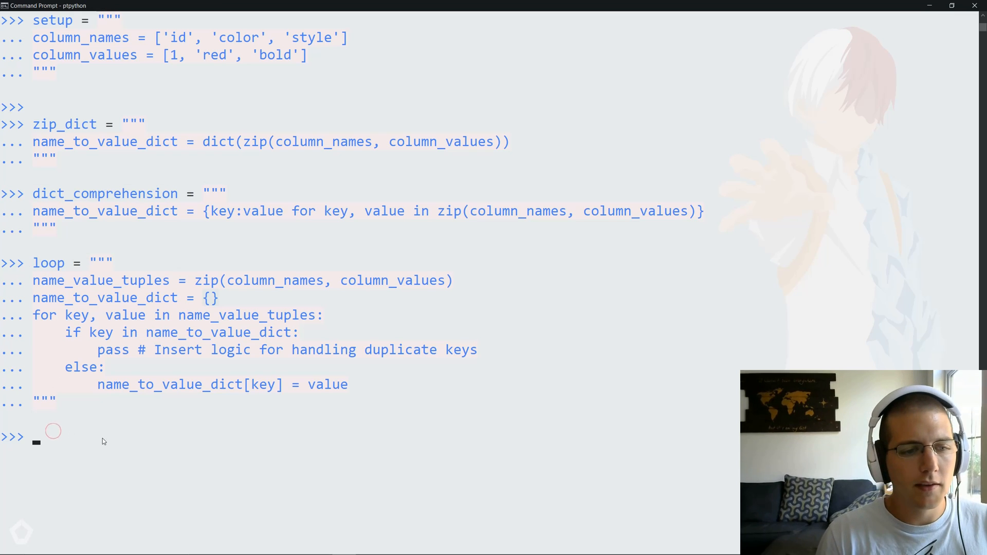
type("import timeit")
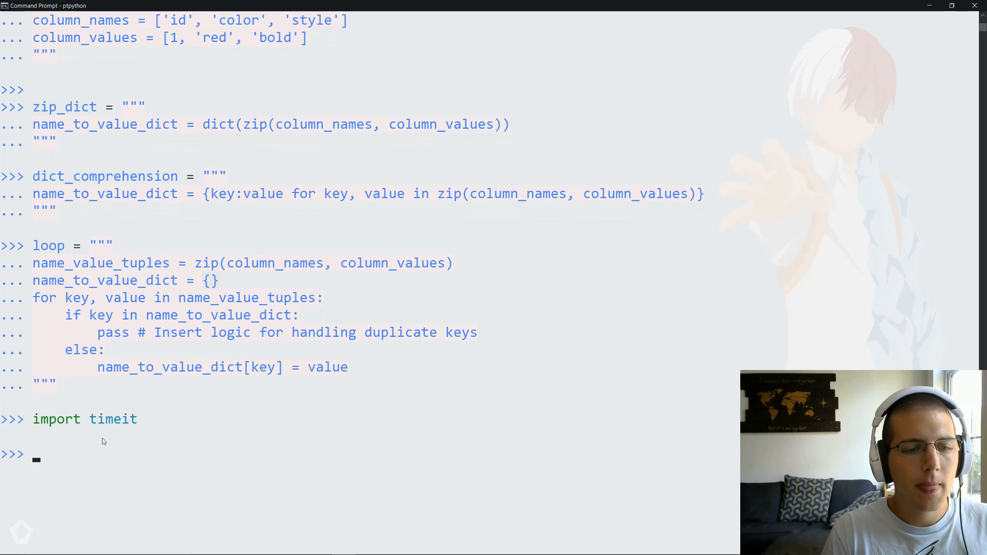
Print min(timeit.repeat(stmt=zip_dict, setup=setup, repeat=10)), about 0.716 s.
type("min")
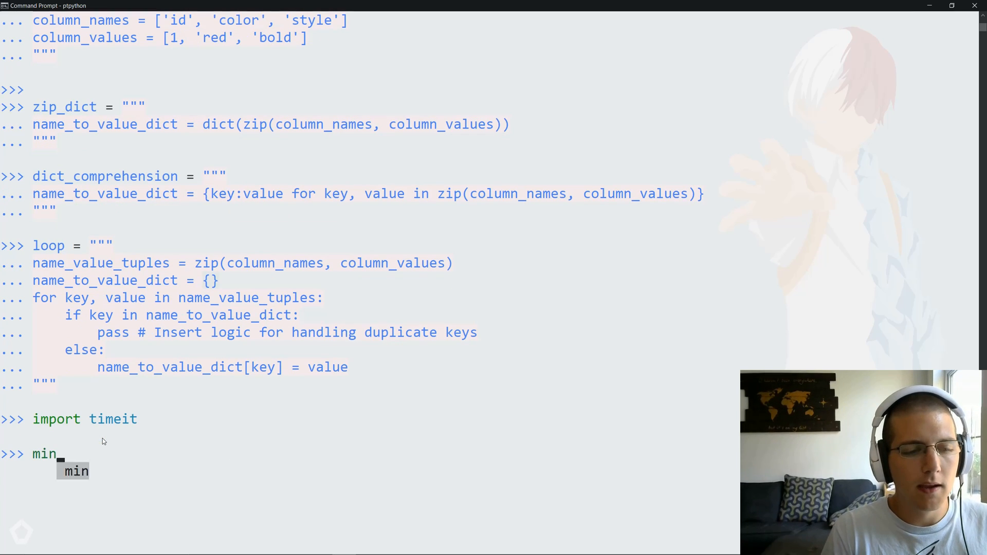
type("(timeit")
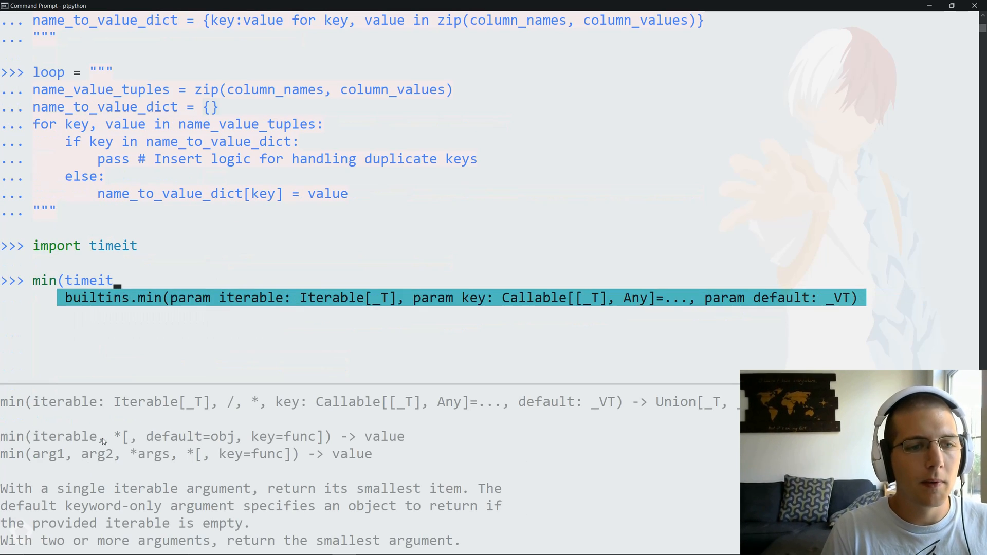
type(".repeat(")
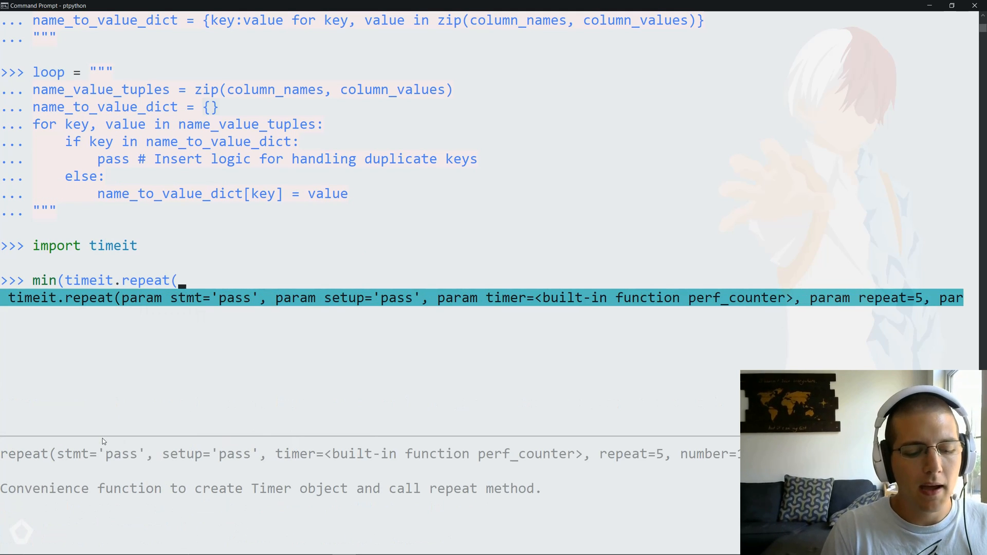
type("stmt=")
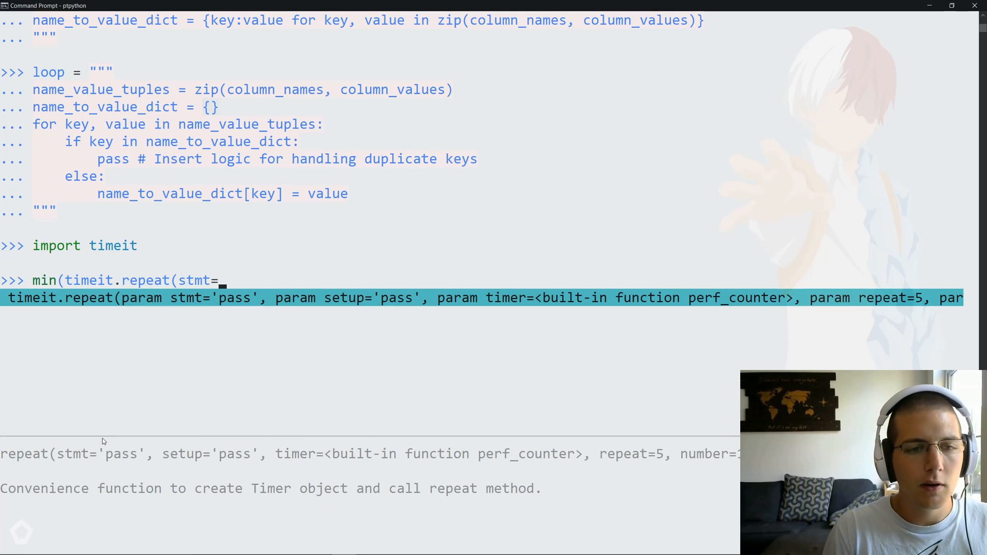
type("z")
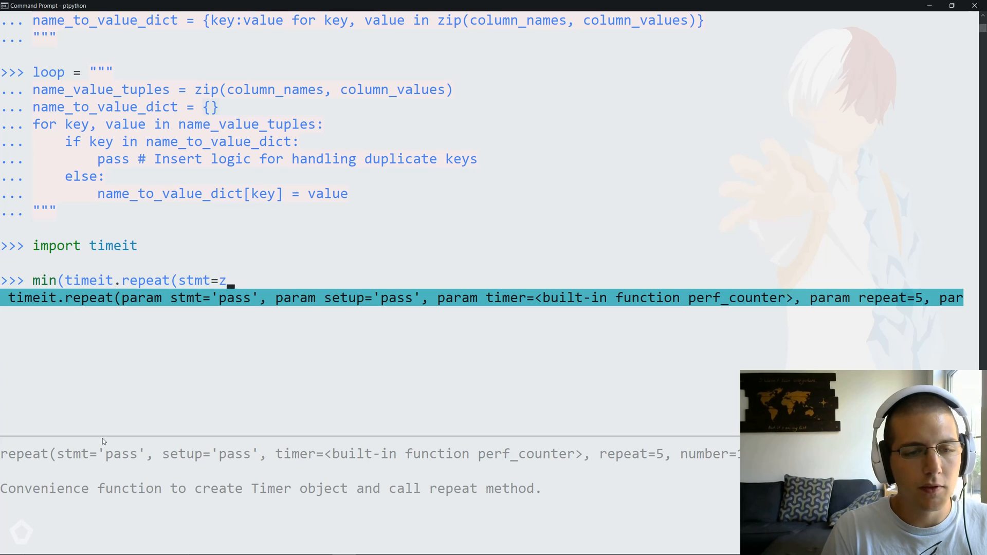
type("ip_dict,")
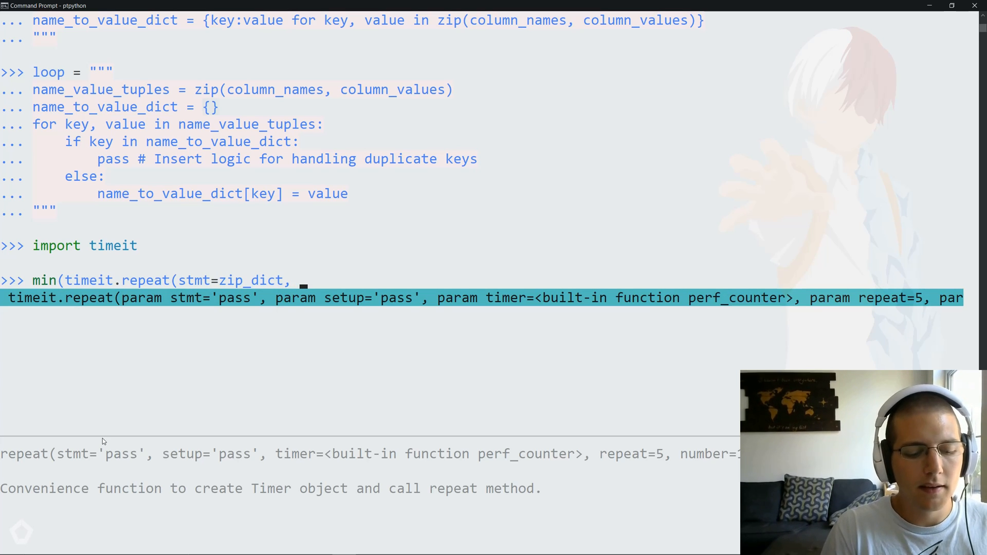
type("setup=setup,")
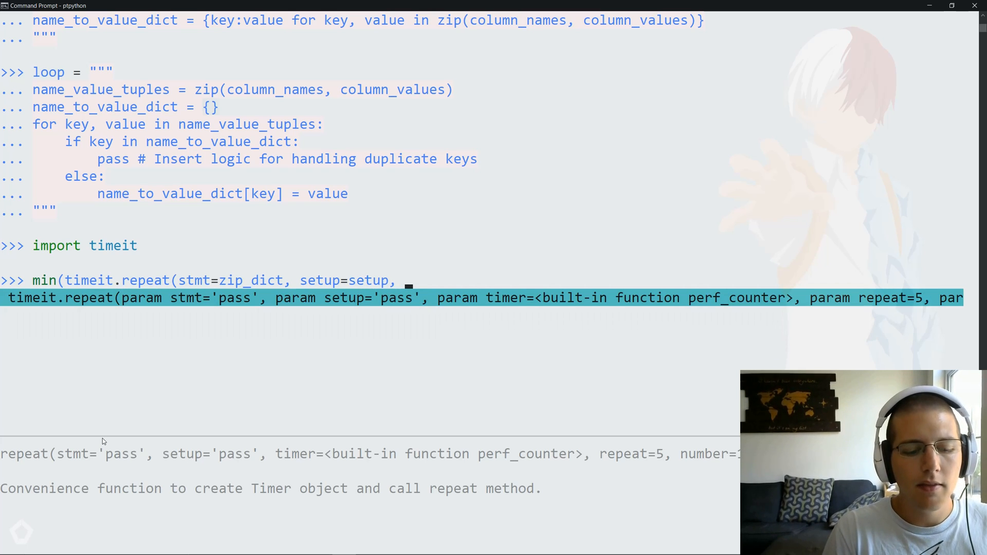
type("repeat=10")
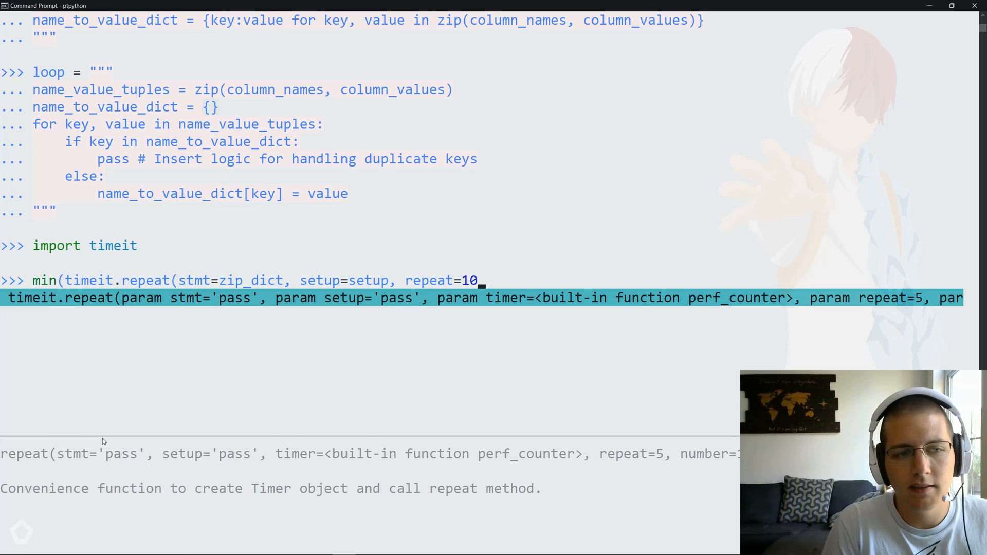
type(")")
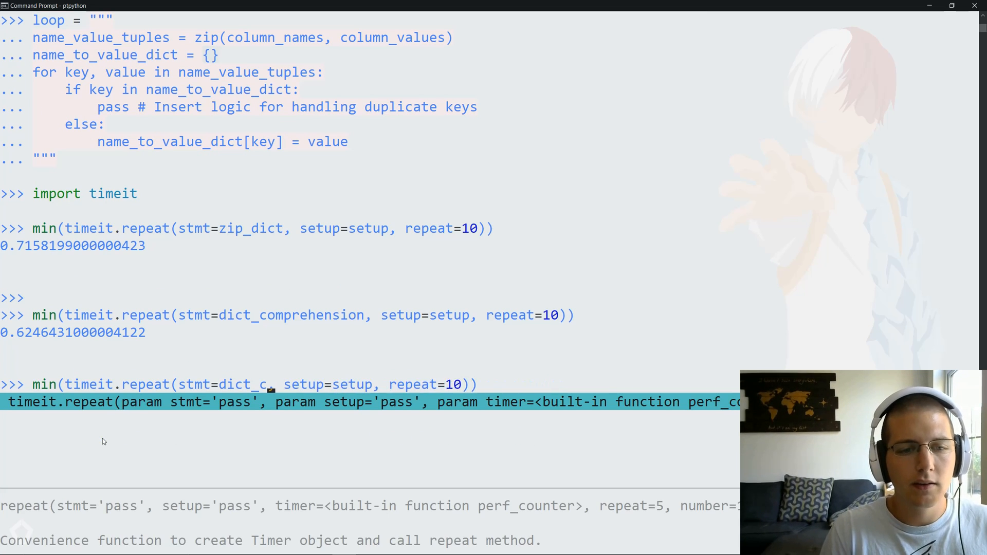
type("loop")
key("Return")
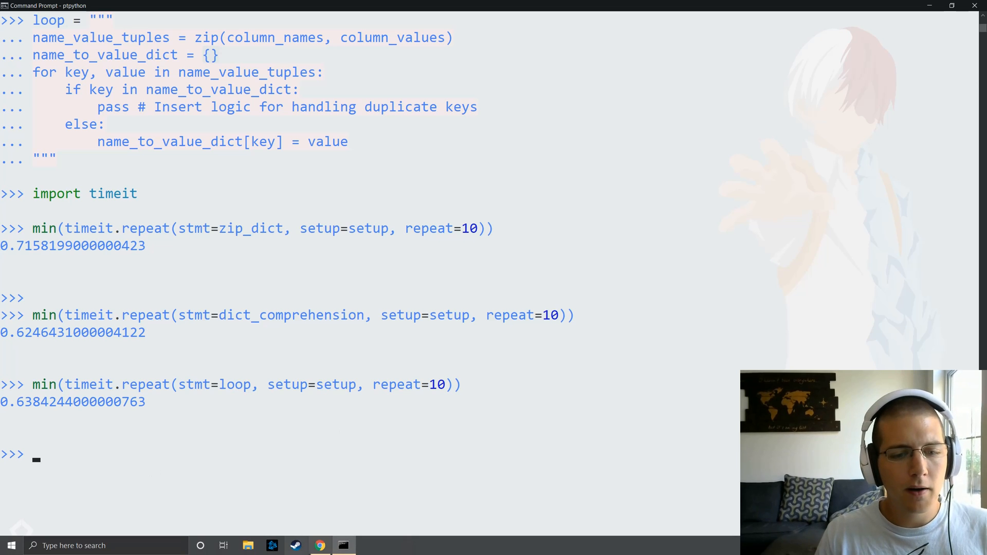
left_click(320, 545)
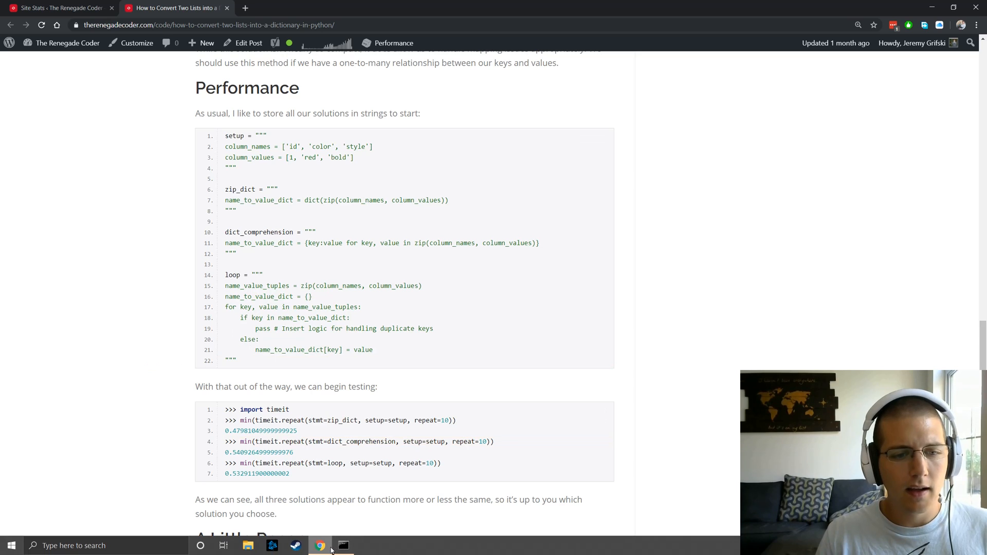
mouse_move(320, 545)
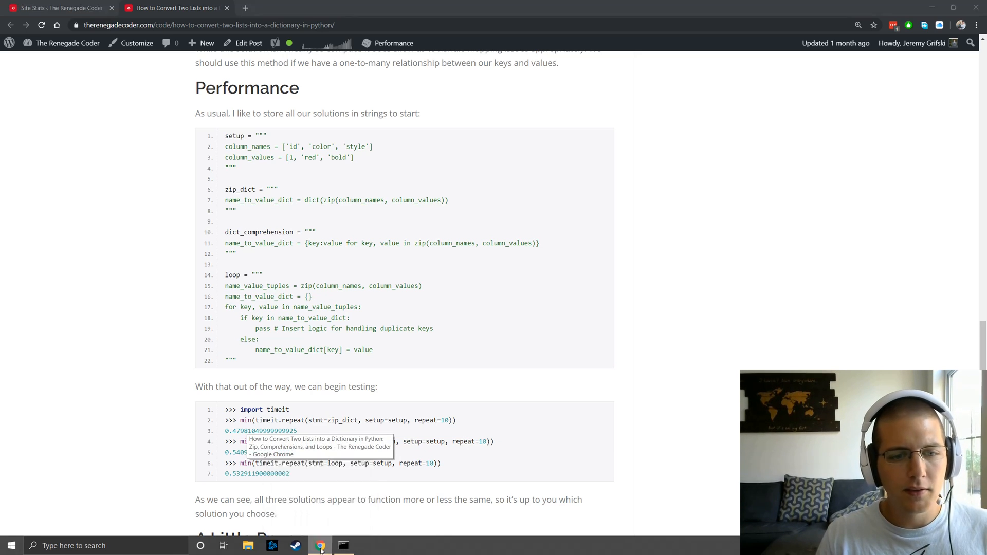
left_click(344, 545)
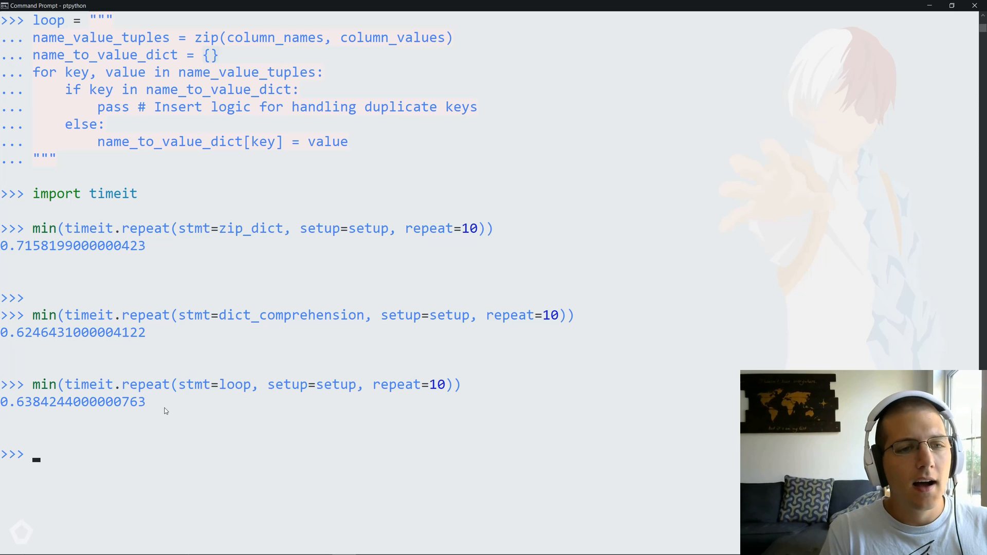
mouse_move(373, 313)
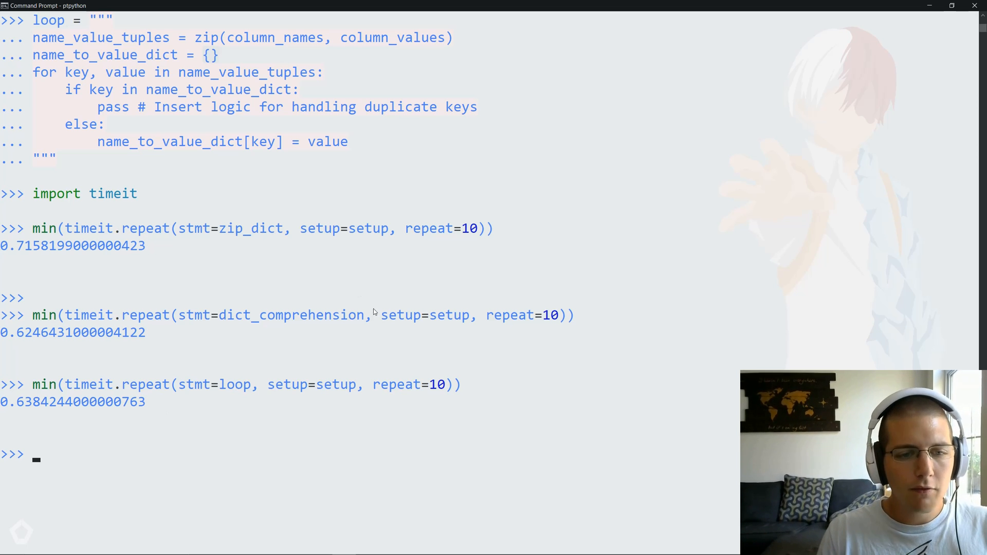
mouse_move(308, 545)
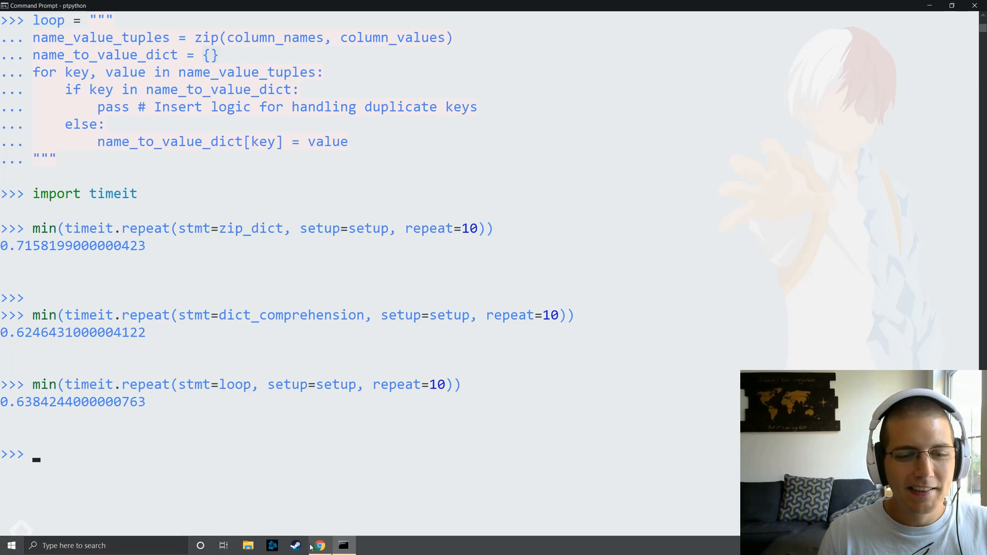